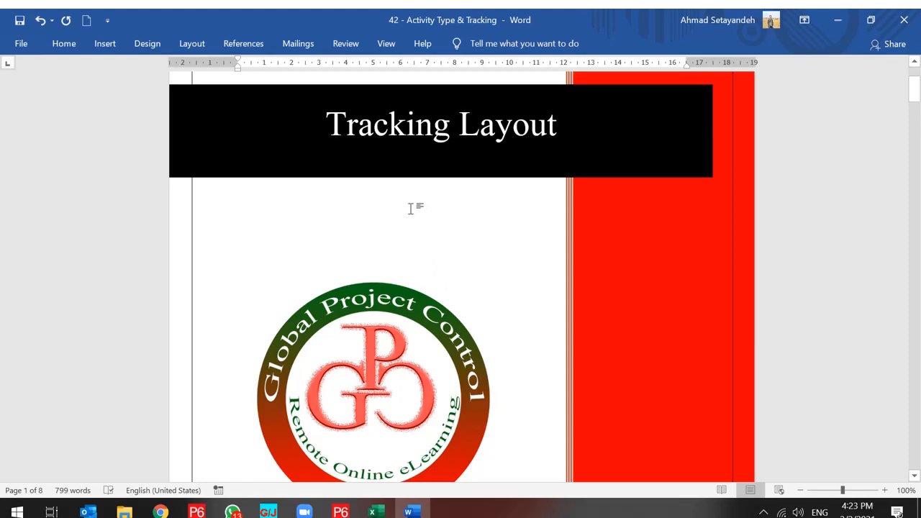
{"action": "mouse_move", "coordinate": [421, 203]}
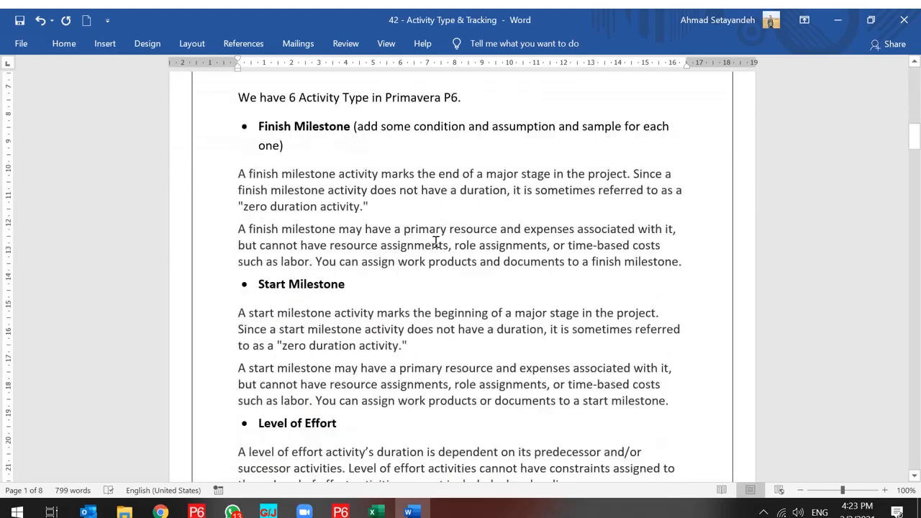
Step: Scroll the Word lesson notes down to the section on finding the Tracking layout
{"action": "scroll", "scroll_direction": "down", "scroll_amount": 3}
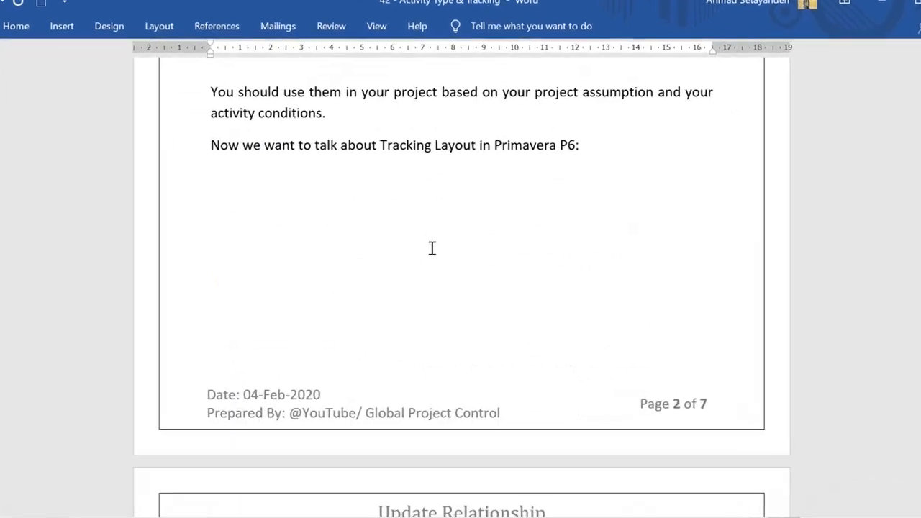
{"action": "scroll", "scroll_direction": "down", "scroll_amount": 3}
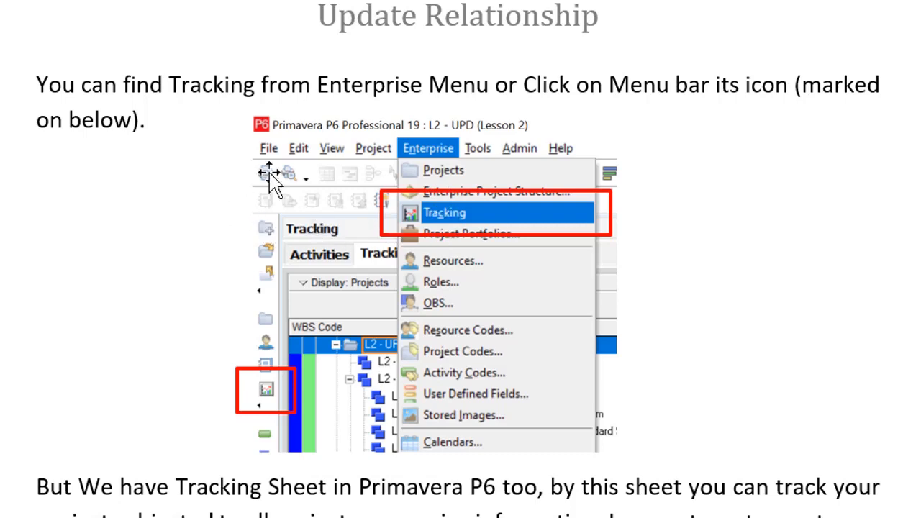
{"action": "mouse_move", "coordinate": [273, 392]}
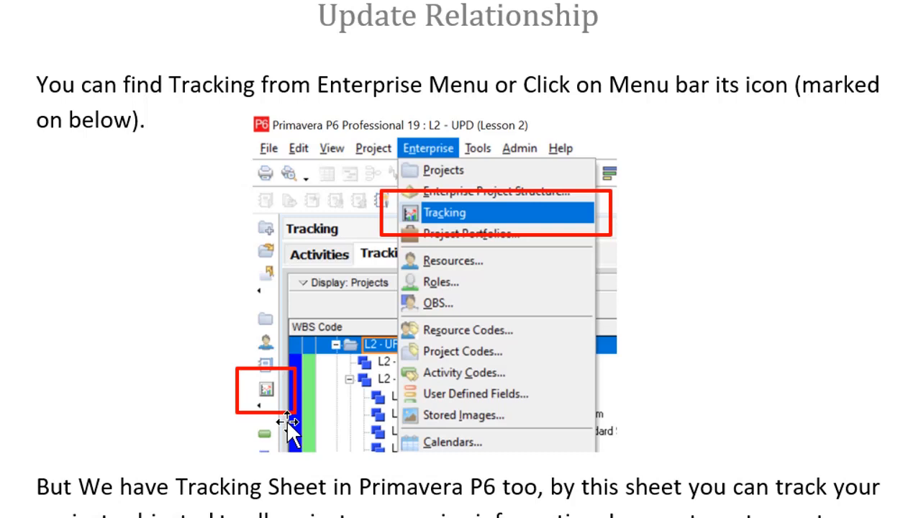
{"action": "scroll", "scroll_direction": "down", "scroll_amount": 3}
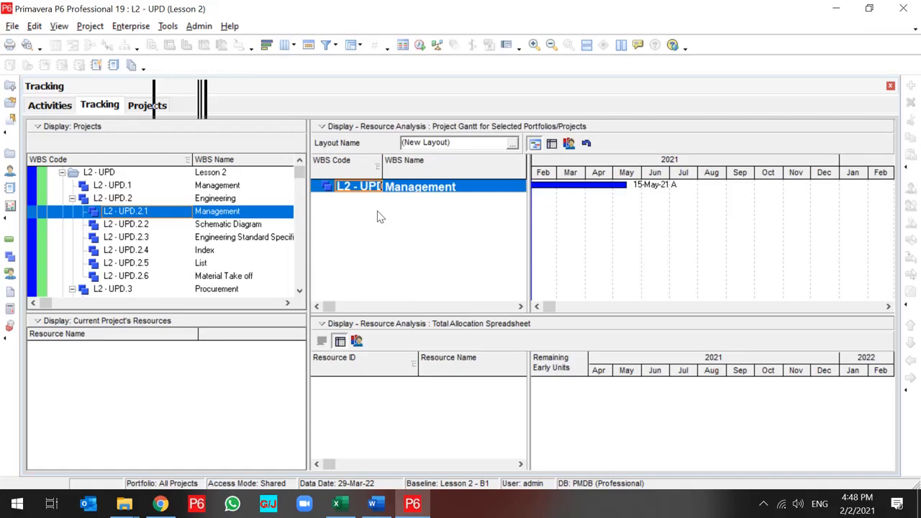
Step: From the top pane's Display options, choose Layout > New
{"action": "left_click", "coordinate": [322, 126]}
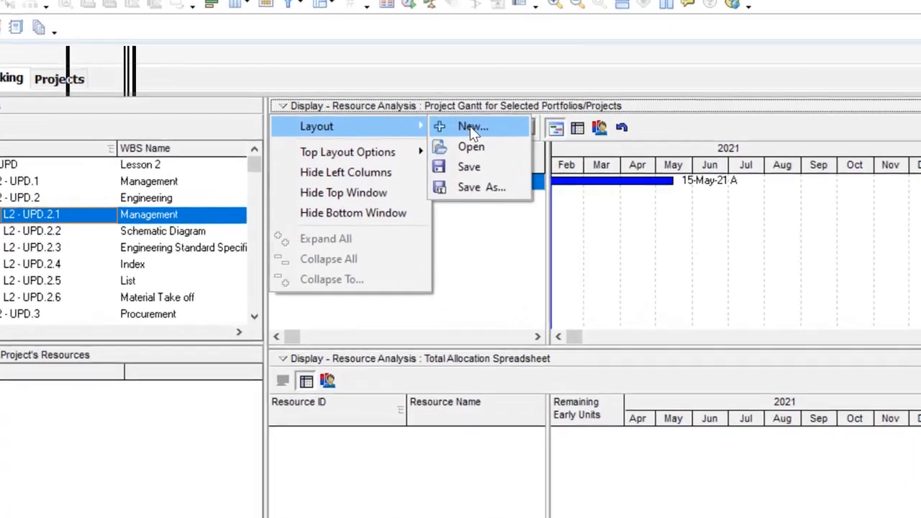
{"action": "left_click", "coordinate": [472, 127]}
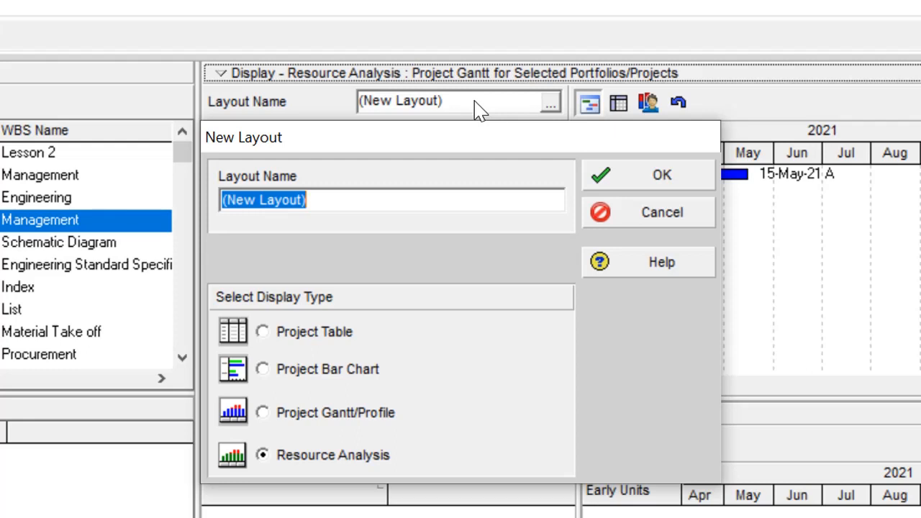
Step: Select Project Table as the new layout's display type
{"action": "left_click", "coordinate": [262, 332]}
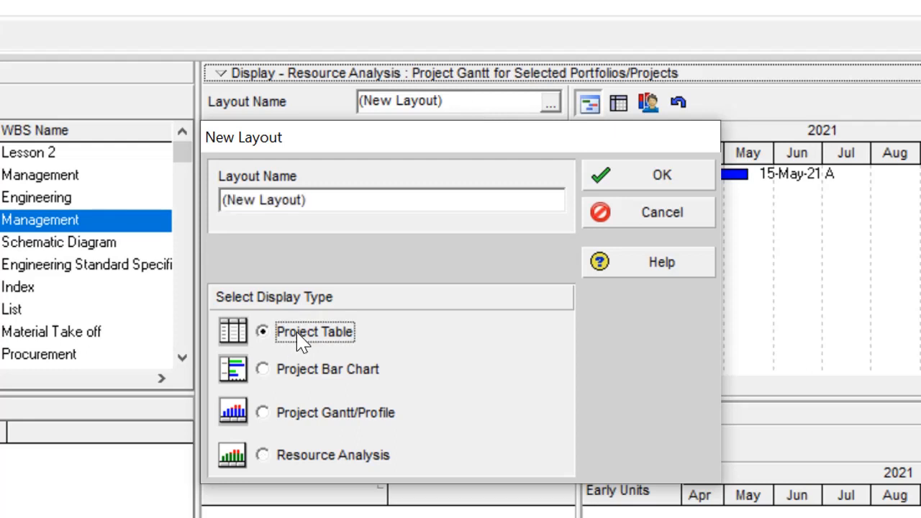
{"action": "mouse_move", "coordinate": [327, 354]}
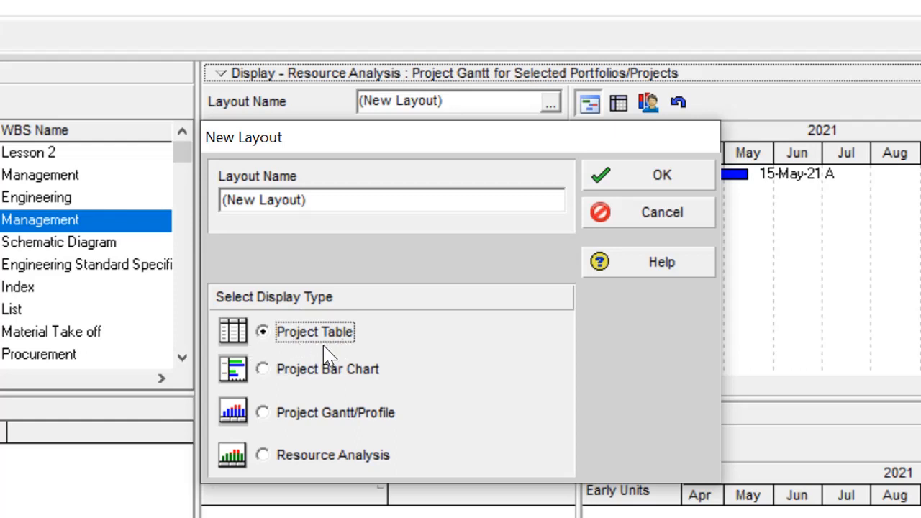
{"action": "mouse_move", "coordinate": [342, 398]}
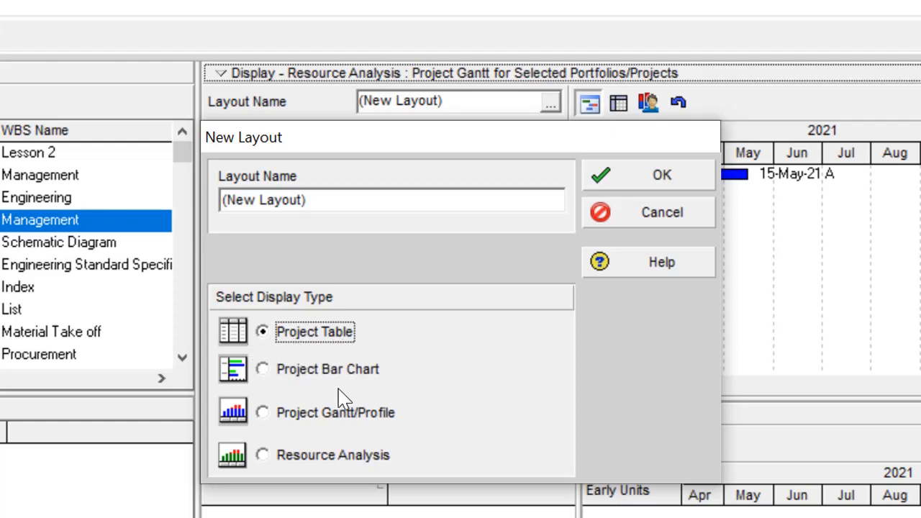
{"action": "mouse_move", "coordinate": [341, 353]}
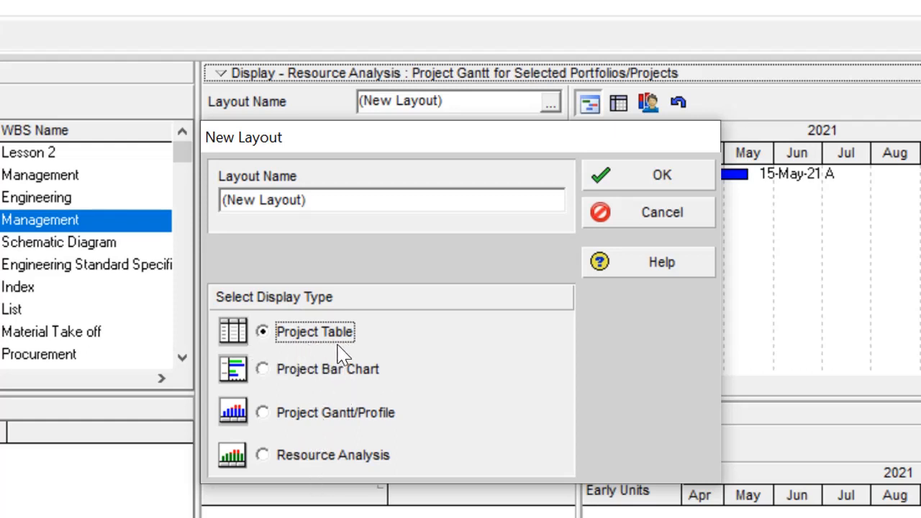
{"action": "mouse_move", "coordinate": [319, 396]}
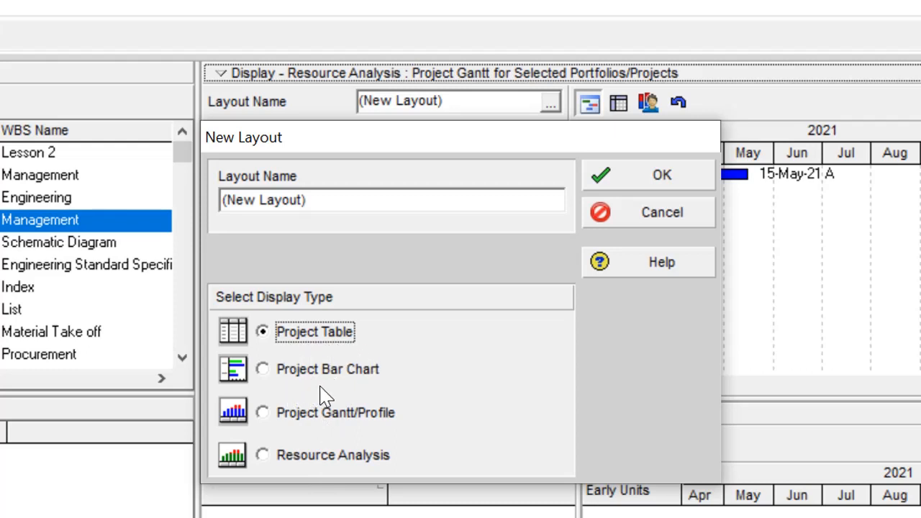
{"action": "mouse_move", "coordinate": [368, 388]}
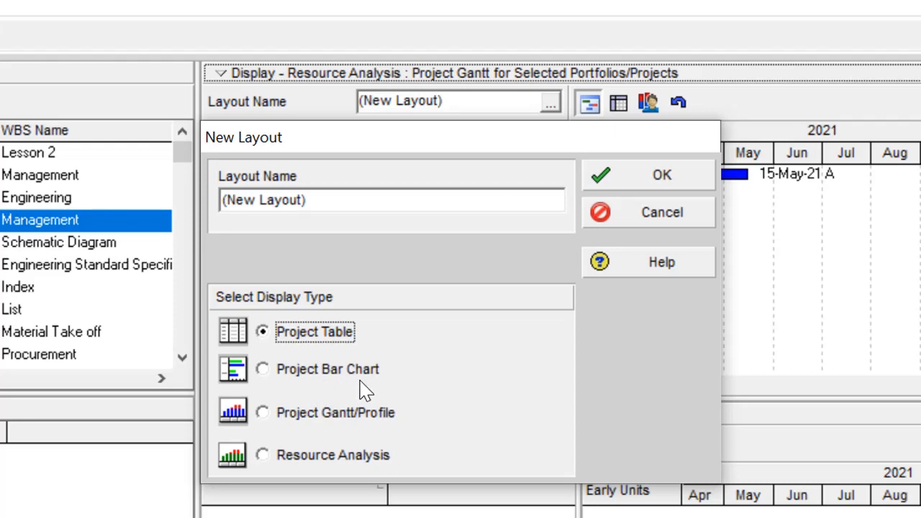
{"action": "mouse_move", "coordinate": [300, 442]}
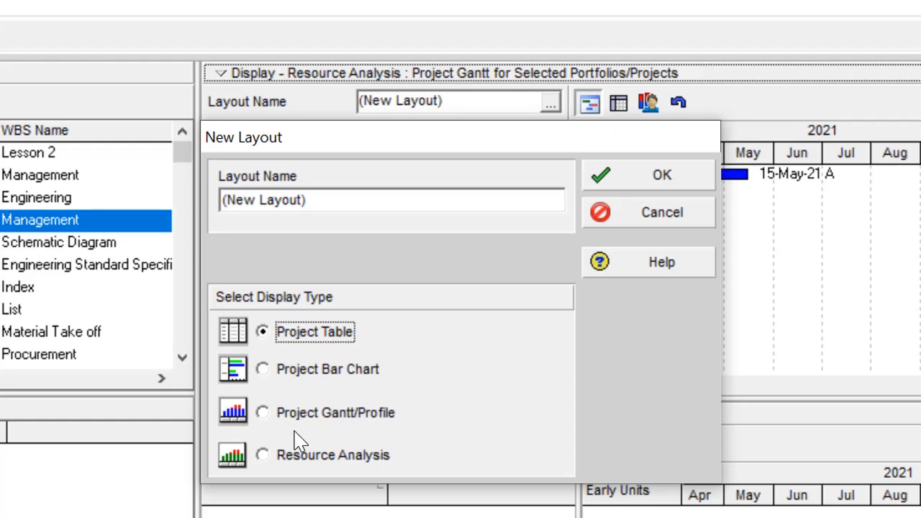
{"action": "mouse_move", "coordinate": [405, 468]}
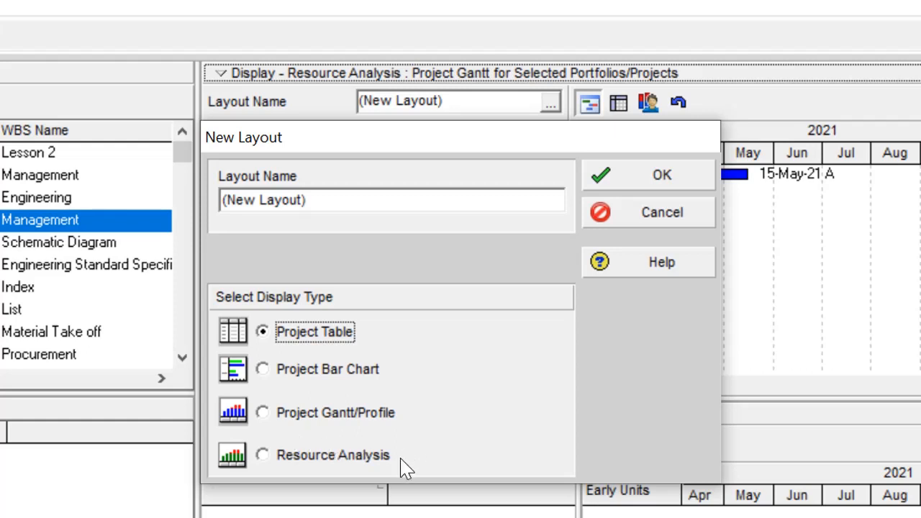
{"action": "mouse_move", "coordinate": [297, 484]}
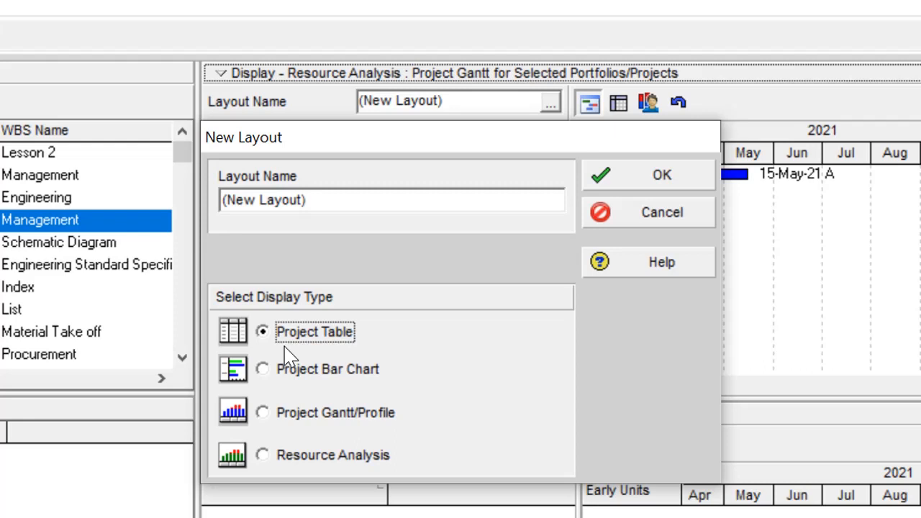
{"action": "mouse_move", "coordinate": [435, 328]}
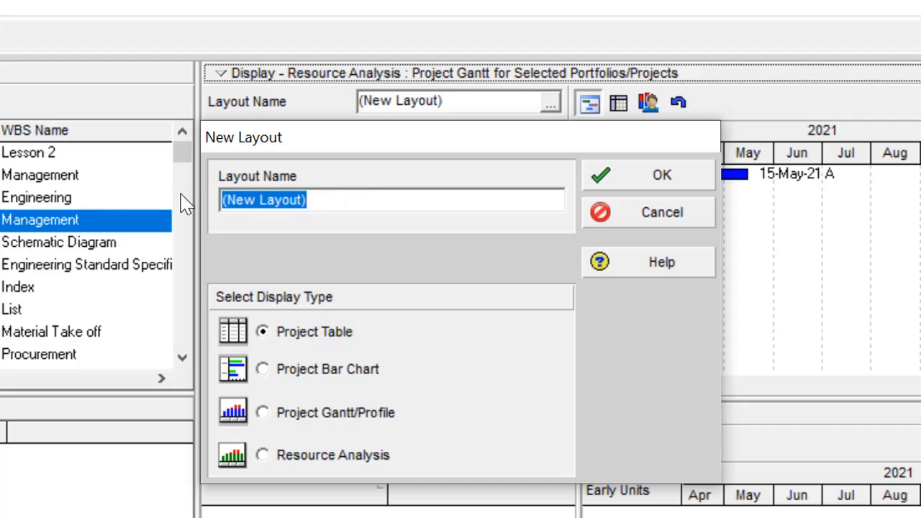
Step: Name the layout 'GPC Tracking Layout - Project Table' and confirm its creation
{"action": "type", "text": "GPC"}
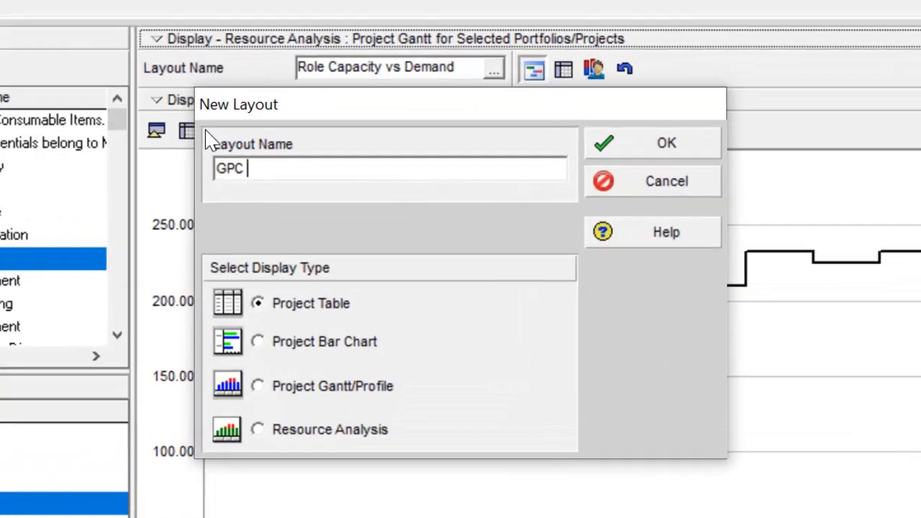
{"action": "type", "text": "T"}
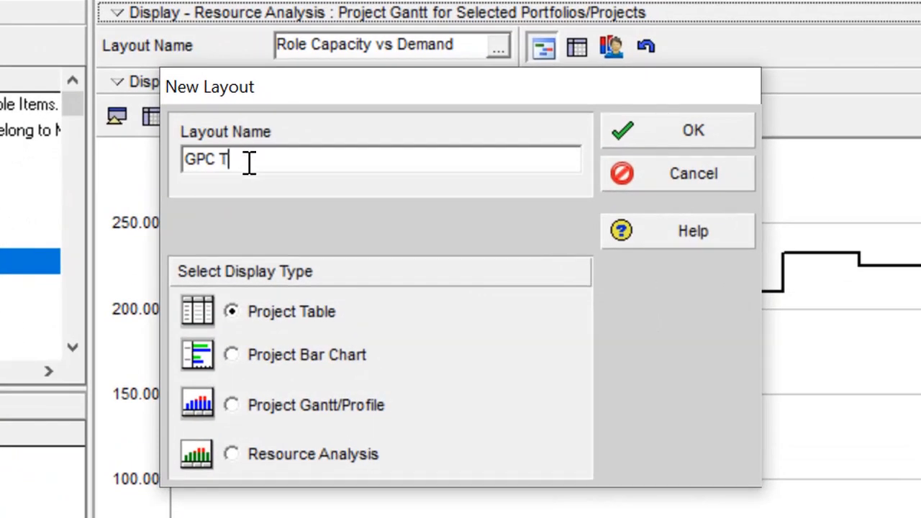
{"action": "type", "text": "racking"}
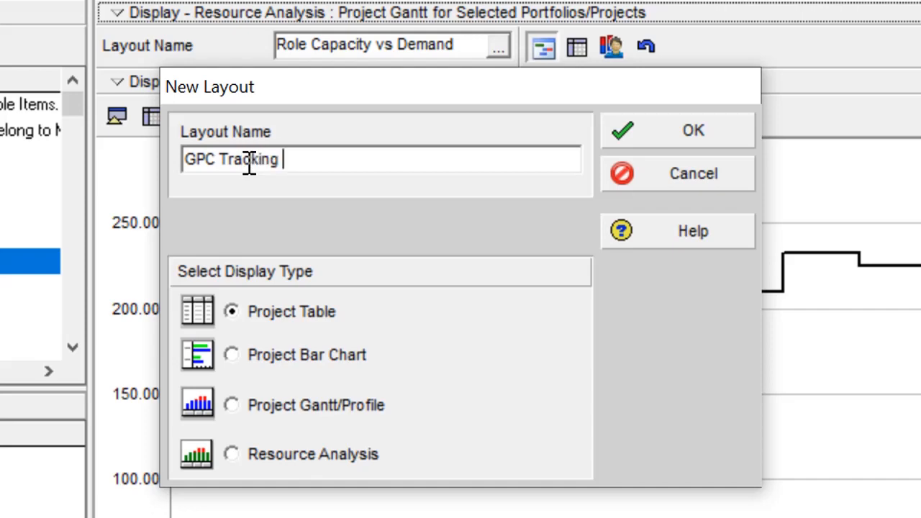
{"action": "type", "text": "Layout"}
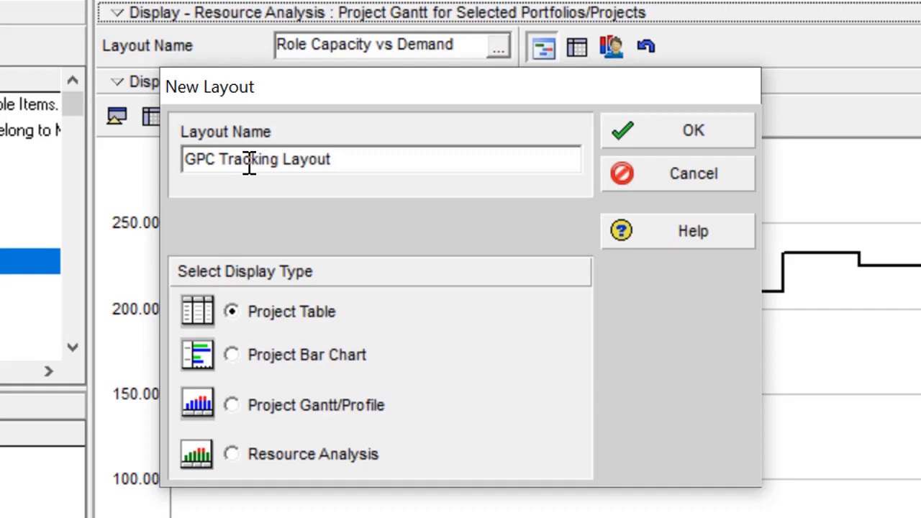
{"action": "type", "text": "- Project Ta"}
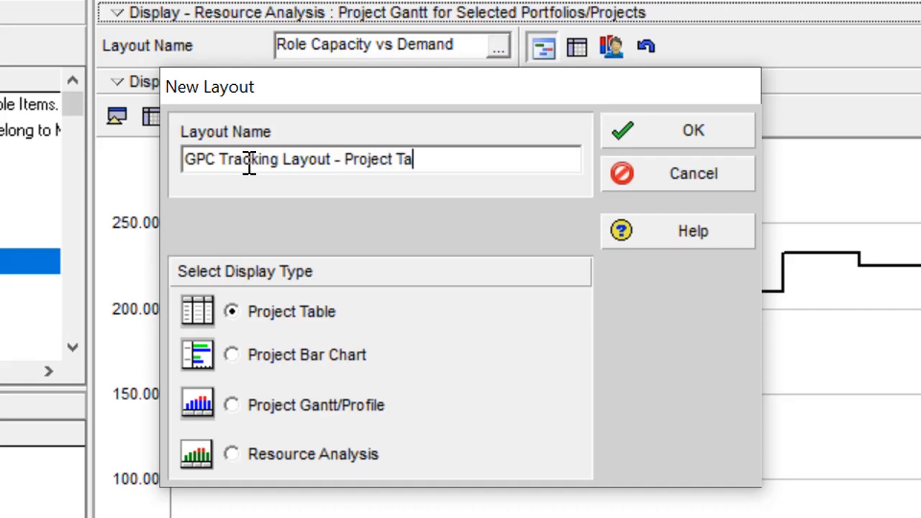
{"action": "type", "text": "ble"}
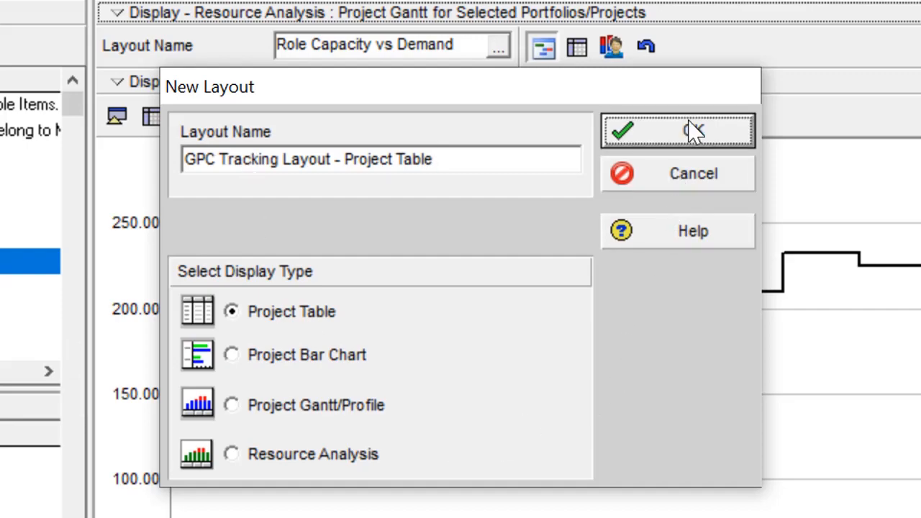
{"action": "left_click", "coordinate": [677, 130]}
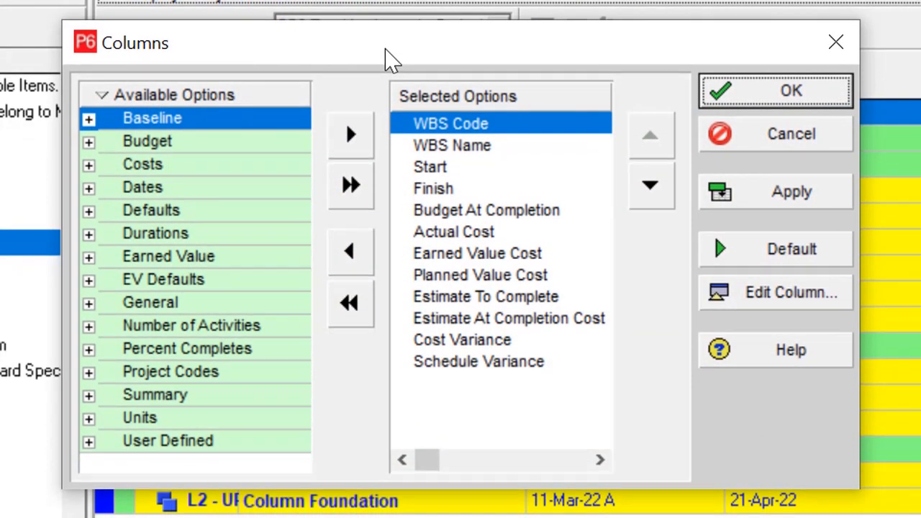
{"action": "mouse_move", "coordinate": [460, 298]}
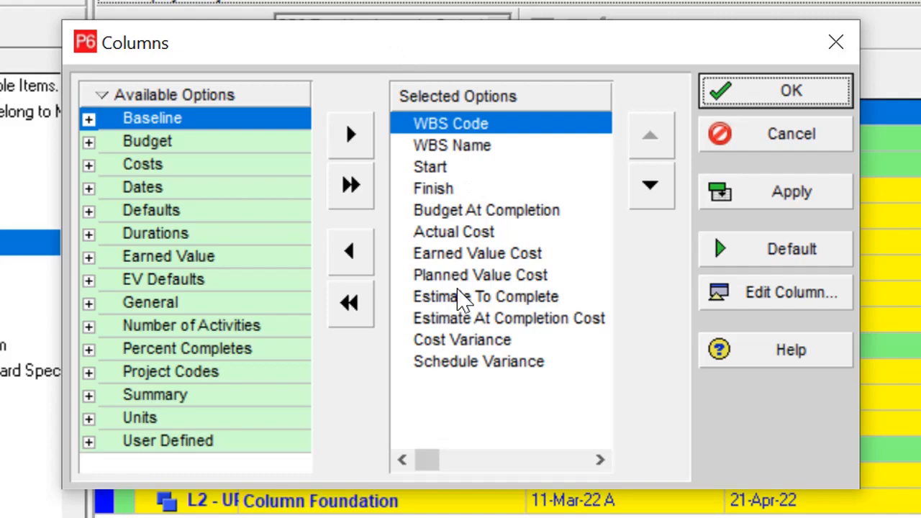
Step: Add the Actual Duration column above Budget At Completion and apply the columns
{"action": "left_click", "coordinate": [463, 339]}
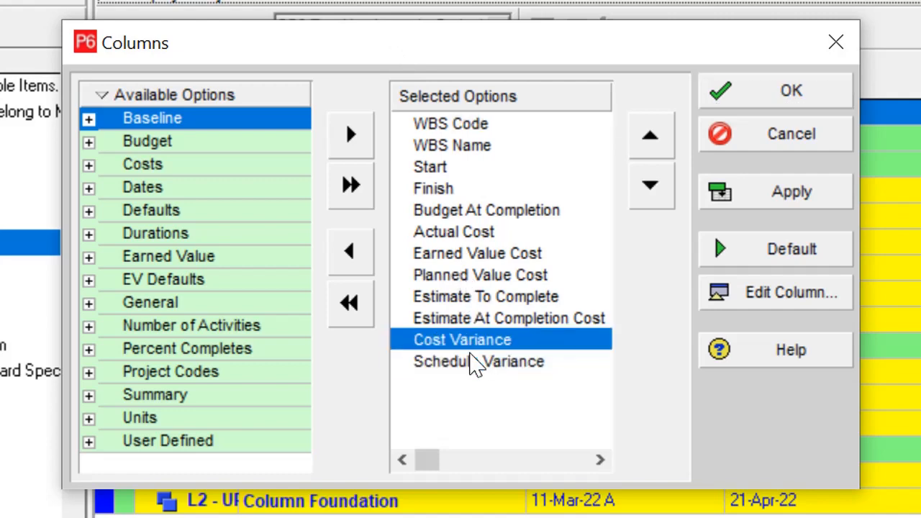
{"action": "left_click", "coordinate": [486, 209]}
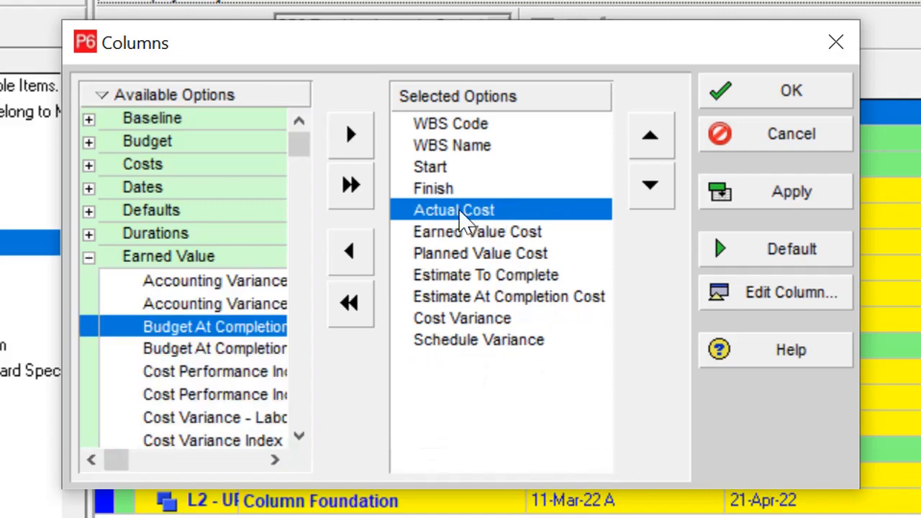
{"action": "left_click", "coordinate": [650, 135]}
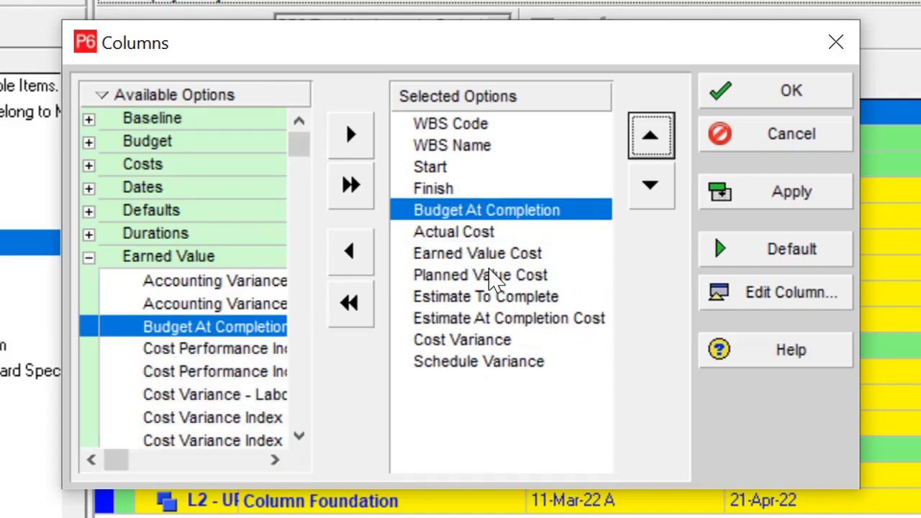
{"action": "mouse_move", "coordinate": [61, 324]}
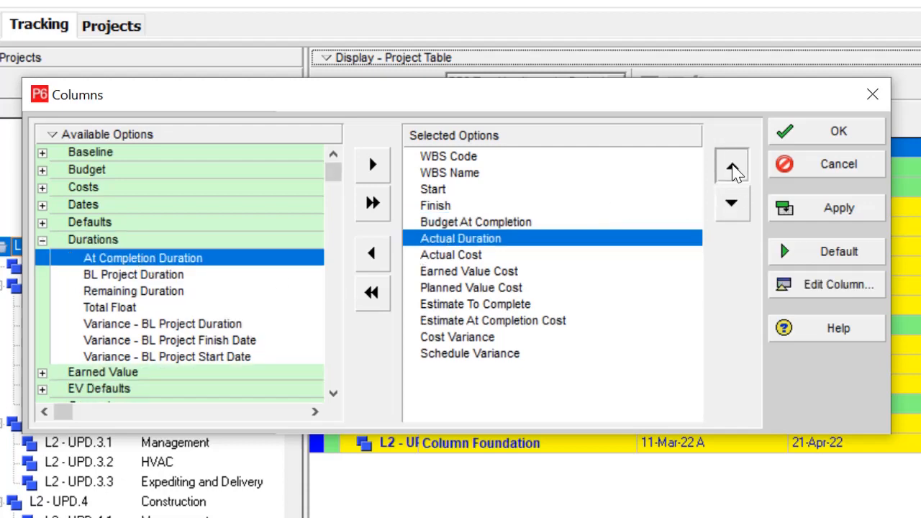
{"action": "left_click", "coordinate": [733, 165]}
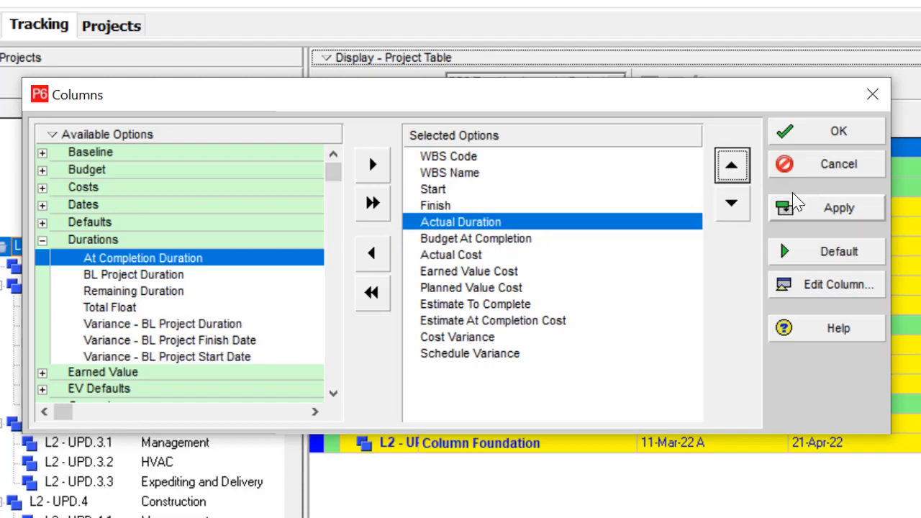
{"action": "left_click", "coordinate": [838, 131]}
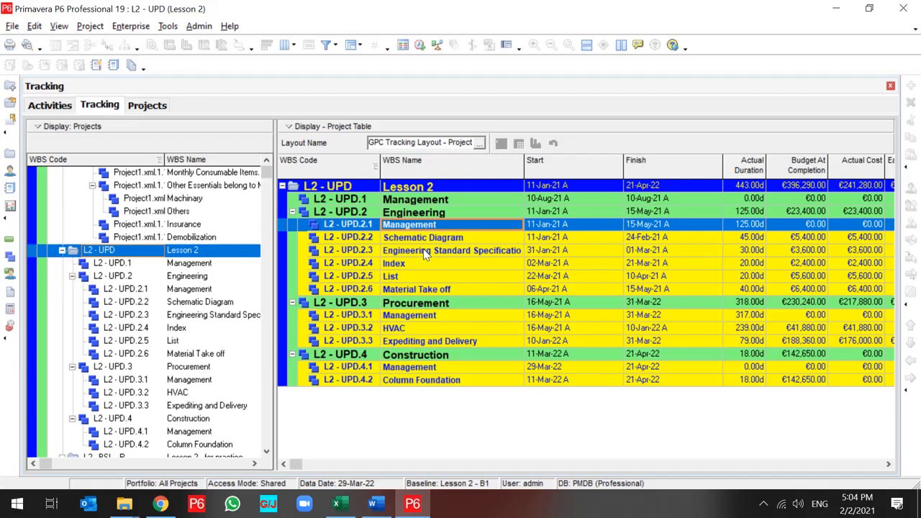
{"action": "mouse_move", "coordinate": [313, 129]}
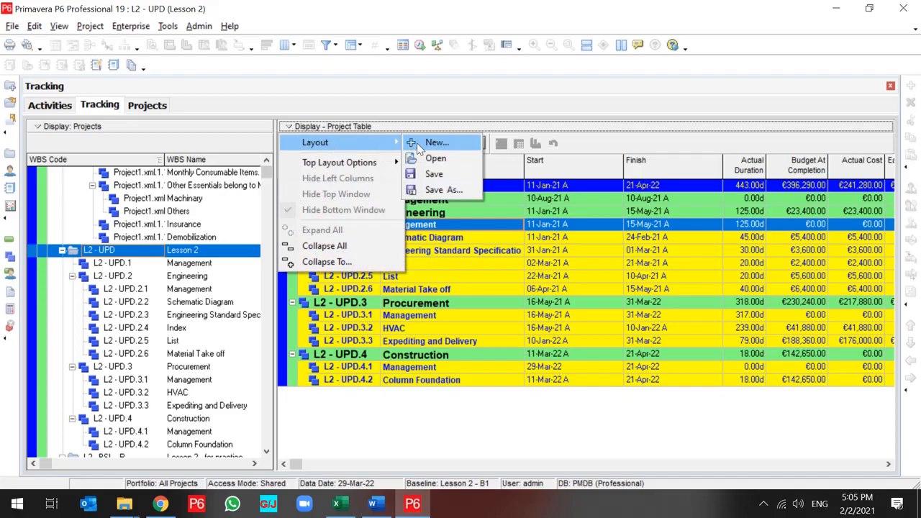
Step: Choose Layout > New from the Display options menu
{"action": "left_click", "coordinate": [436, 142]}
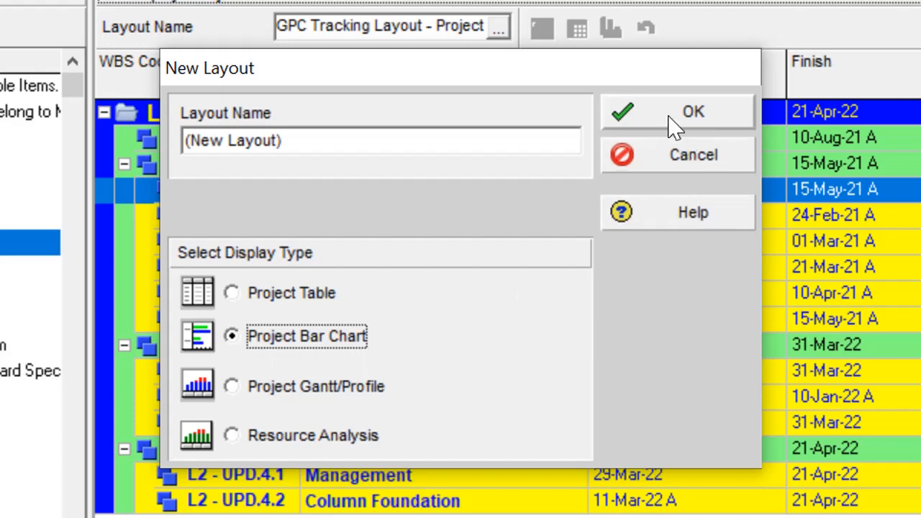
Step: Name the bar chart layout 'GPC - Project Bar Chart' and confirm it
{"action": "type", "text": "GPC - Project Bar Chart"}
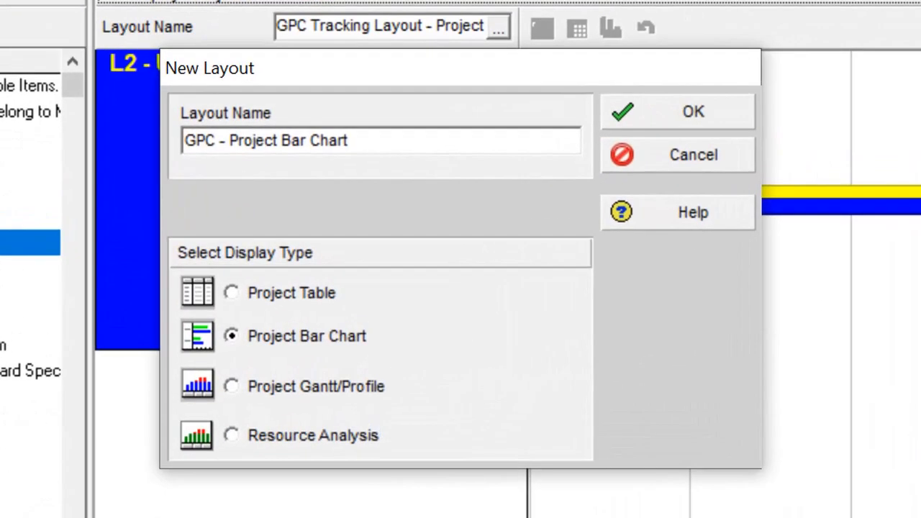
{"action": "left_click", "coordinate": [231, 141]}
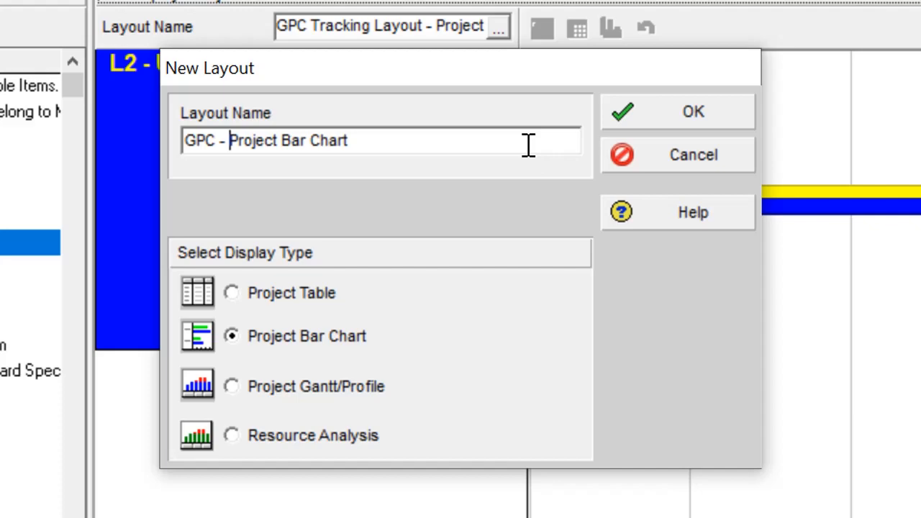
{"action": "left_click", "coordinate": [692, 111]}
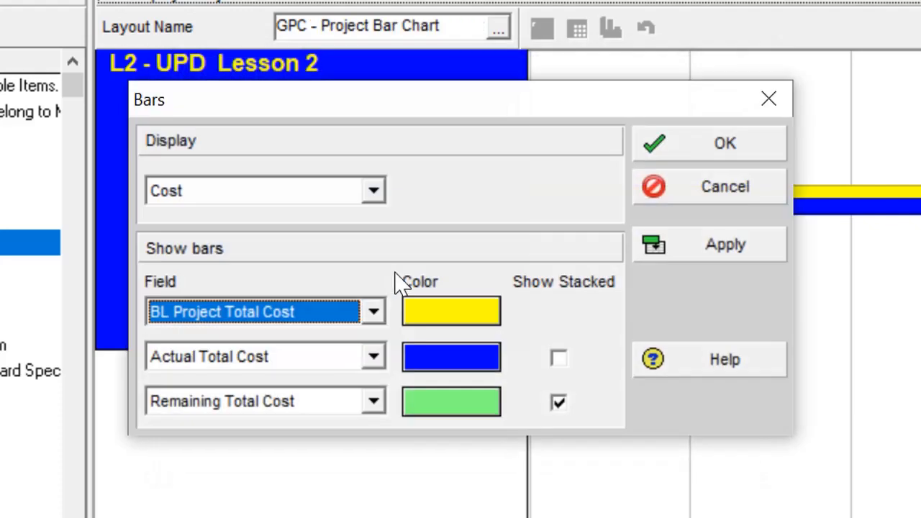
Step: Review the Bars dialog's Cost display options and the first bar's field list
{"action": "left_click", "coordinate": [373, 191]}
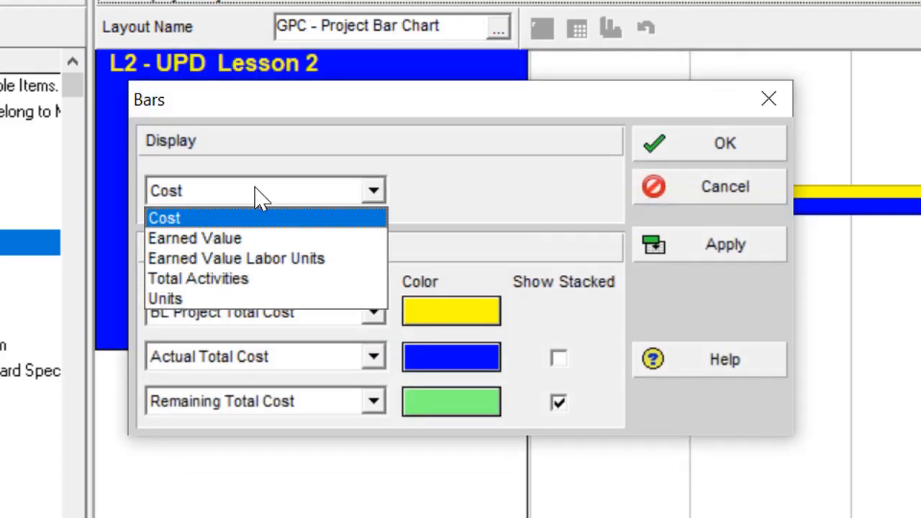
{"action": "mouse_move", "coordinate": [238, 279]}
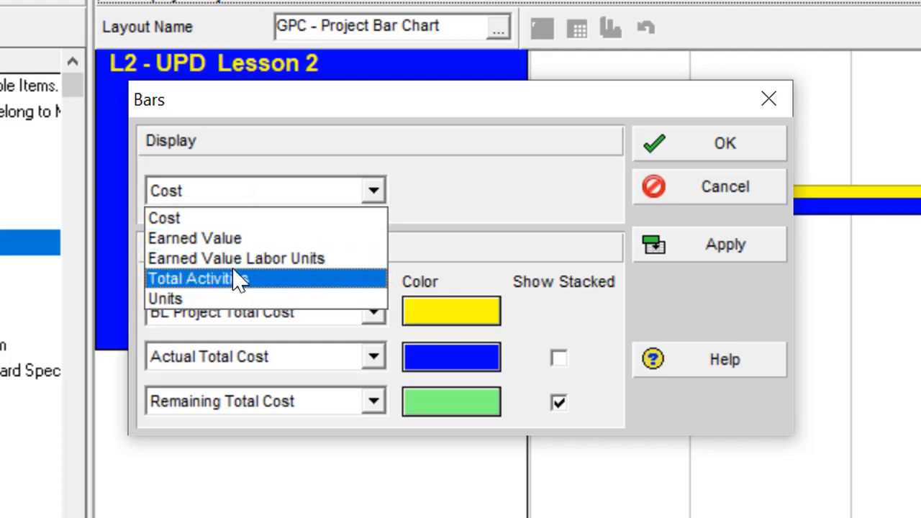
{"action": "mouse_move", "coordinate": [248, 288]}
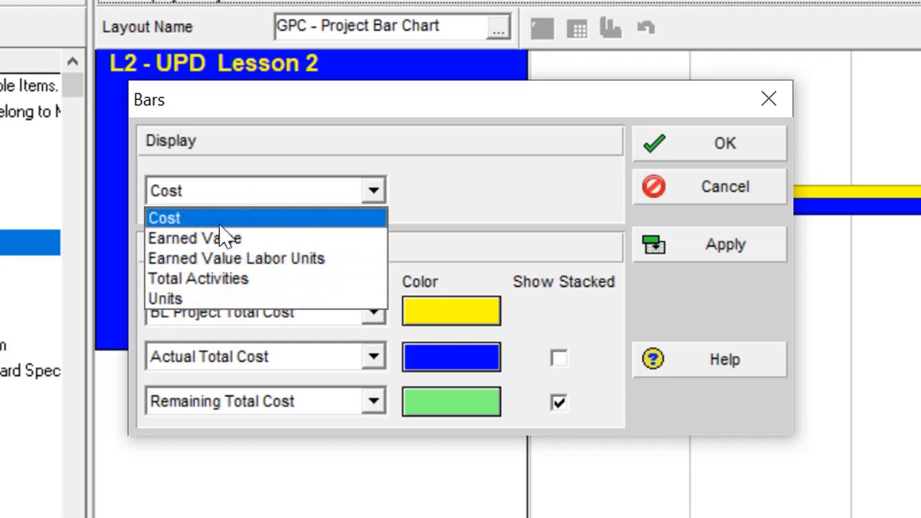
{"action": "mouse_move", "coordinate": [213, 227]}
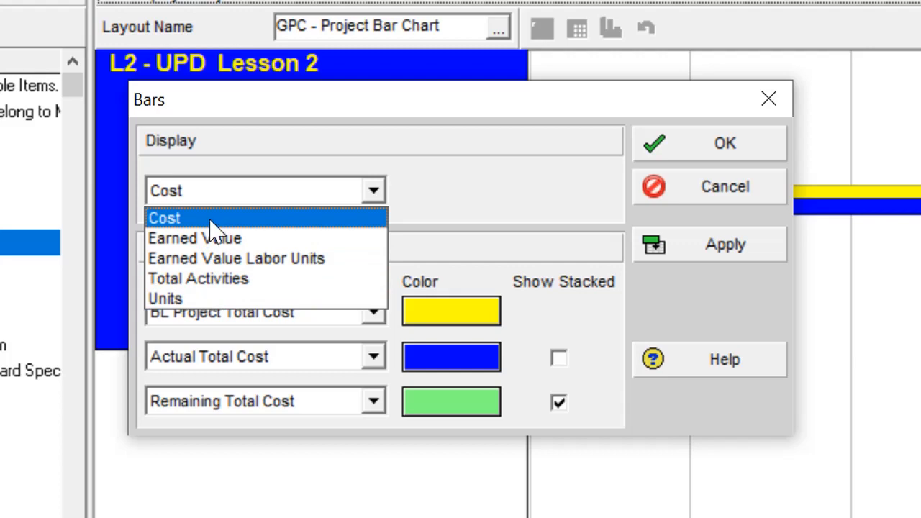
{"action": "left_click", "coordinate": [373, 310]}
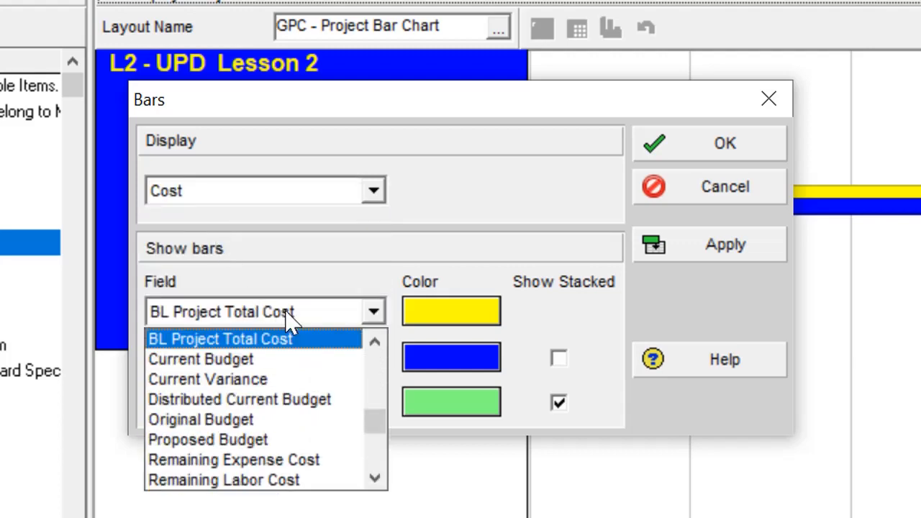
{"action": "mouse_move", "coordinate": [281, 460]}
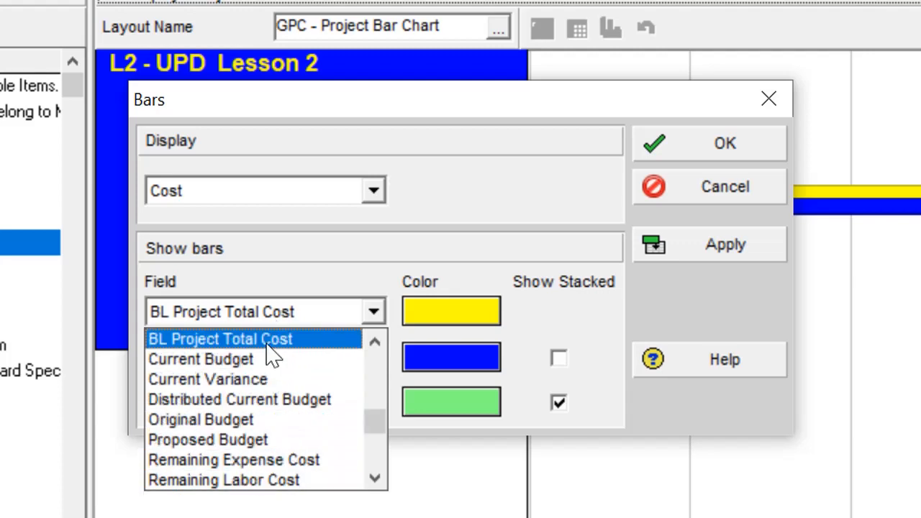
{"action": "mouse_move", "coordinate": [471, 220]}
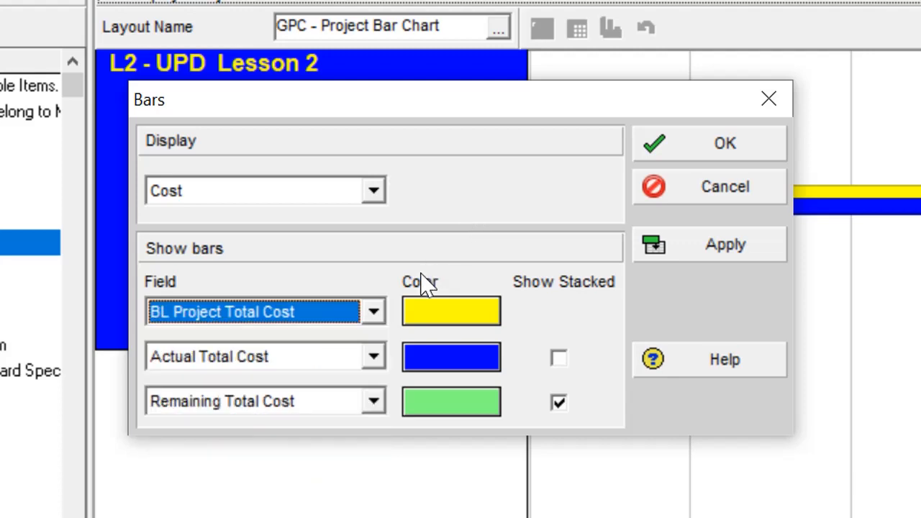
{"action": "mouse_move", "coordinate": [641, 202]}
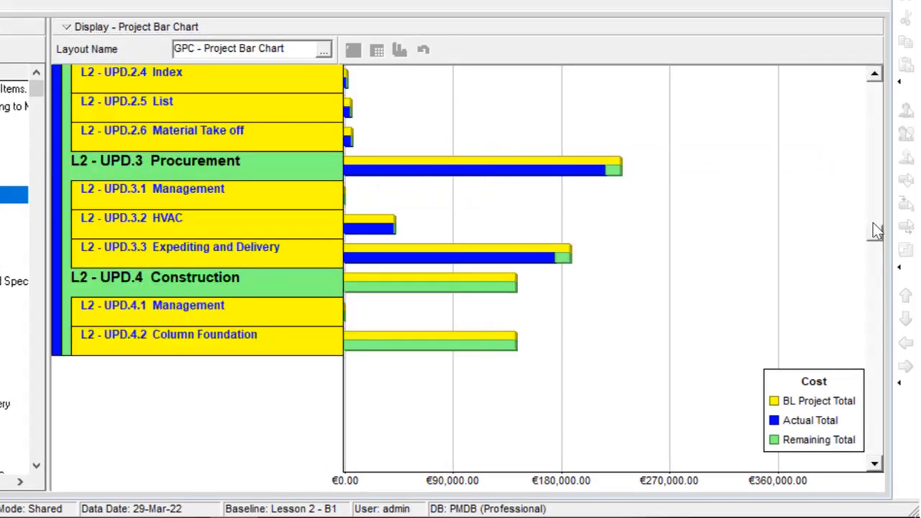
Step: Scroll the project bar chart back up to the top
{"action": "scroll", "scroll_direction": "up", "scroll_amount": 3}
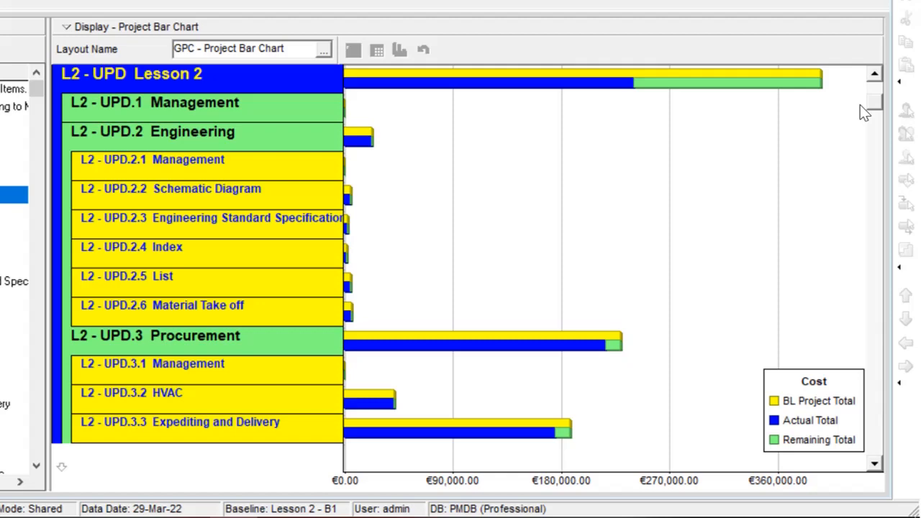
{"action": "mouse_move", "coordinate": [295, 272]}
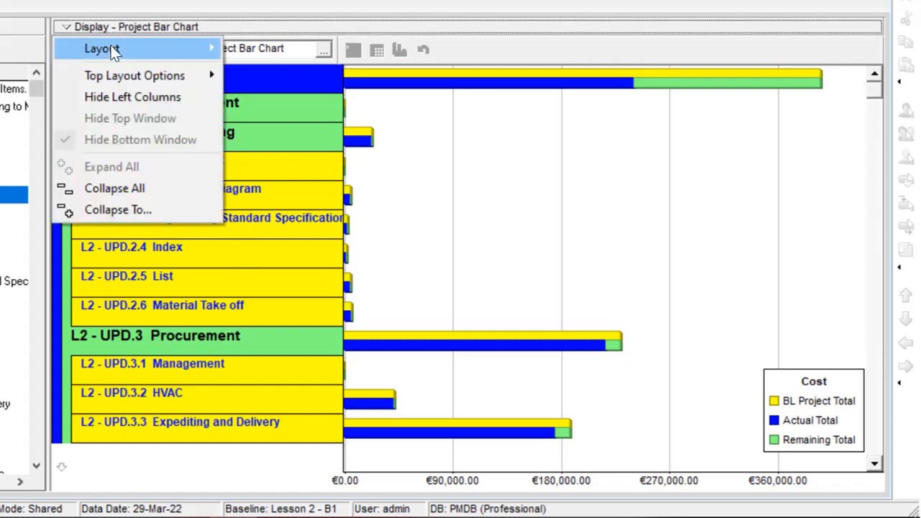
Step: Collapse the bar chart's grouping bands to WBS Level 2
{"action": "left_click", "coordinate": [118, 210]}
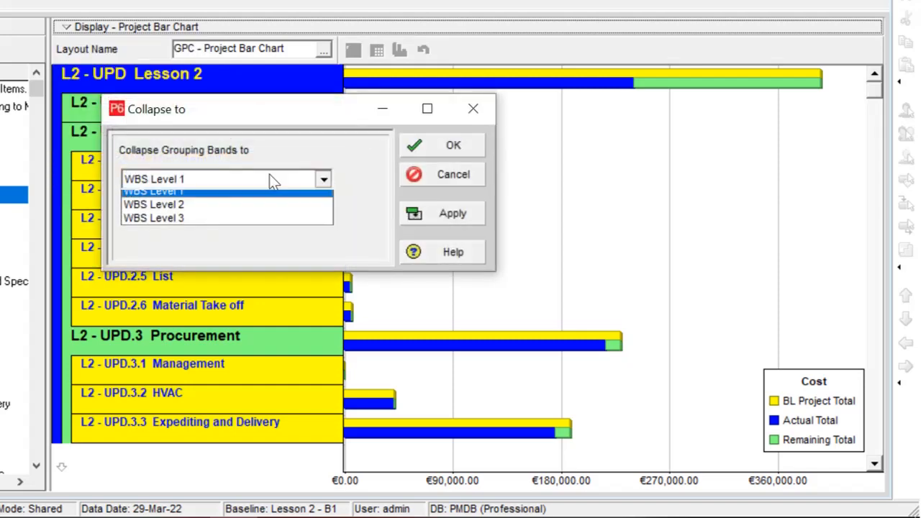
{"action": "left_click", "coordinate": [154, 203]}
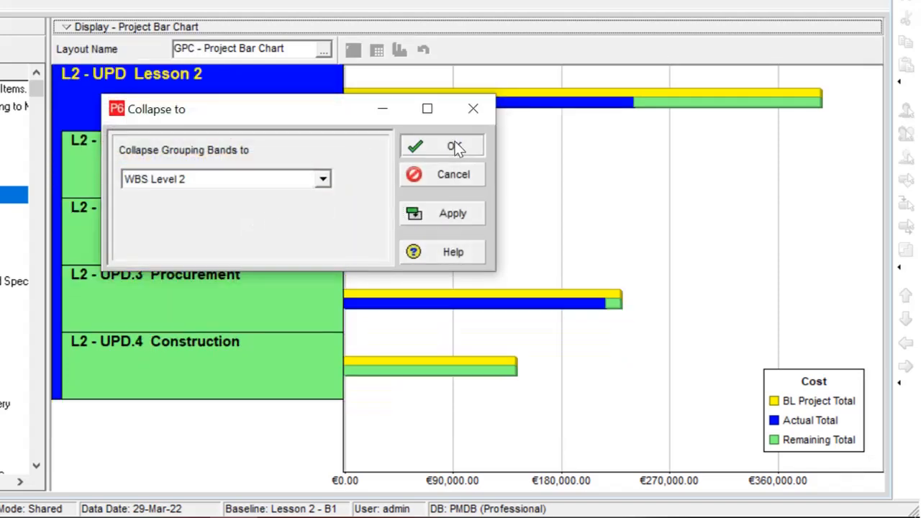
{"action": "left_click", "coordinate": [442, 147]}
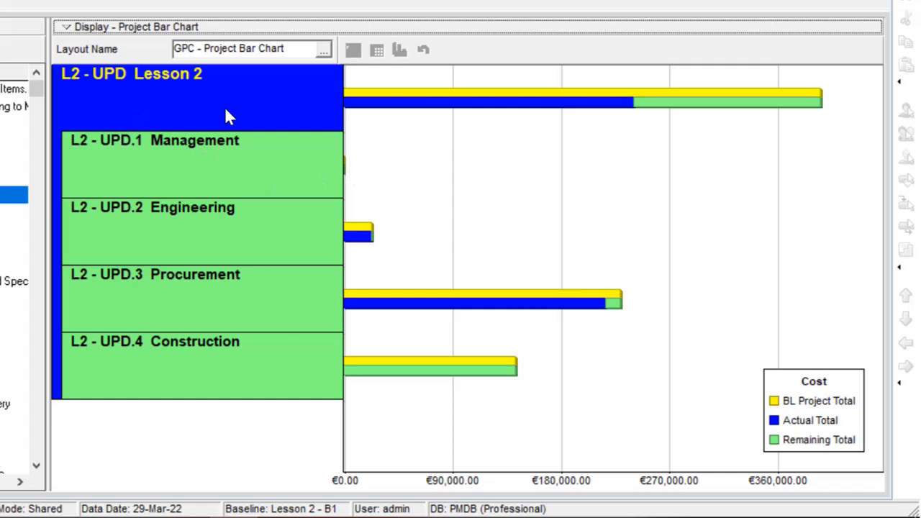
{"action": "mouse_move", "coordinate": [194, 94]}
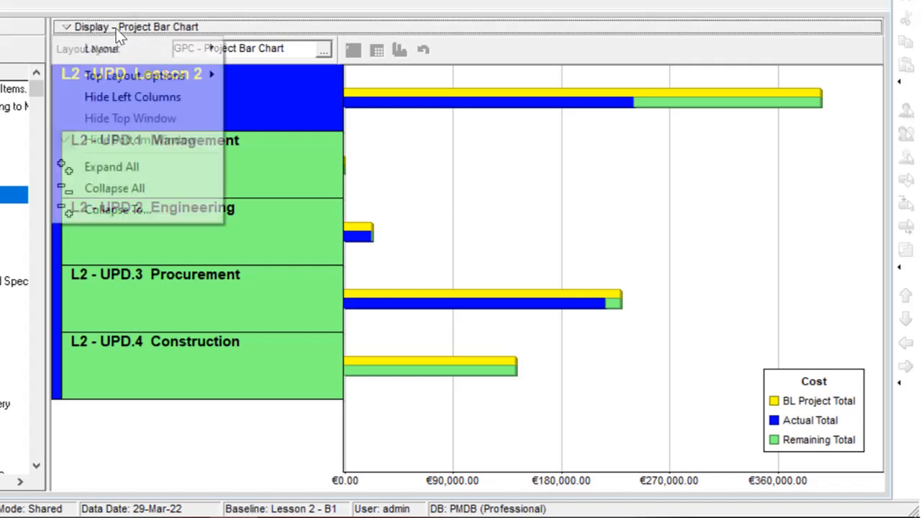
{"action": "mouse_move", "coordinate": [101, 48]}
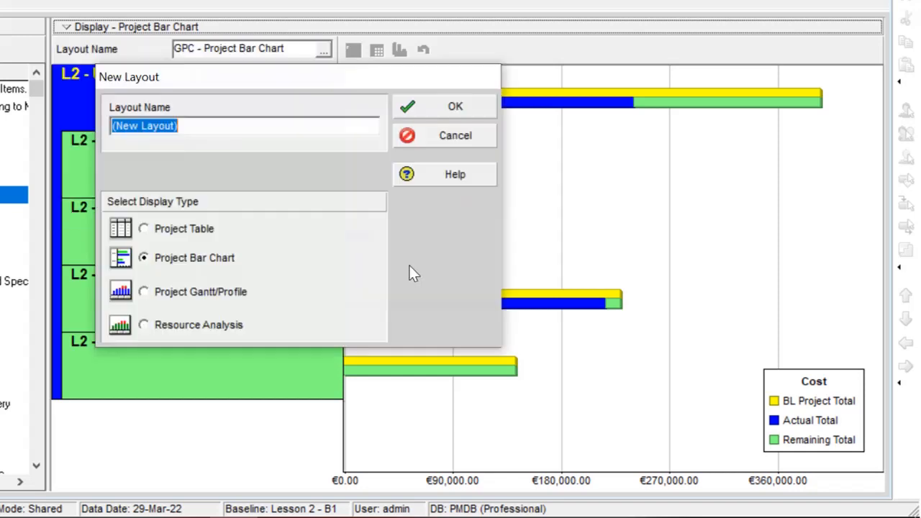
Step: Create a Project Gantt/Profile layout named 'GPC Project Gant Ptofile'
{"action": "left_click", "coordinate": [143, 292]}
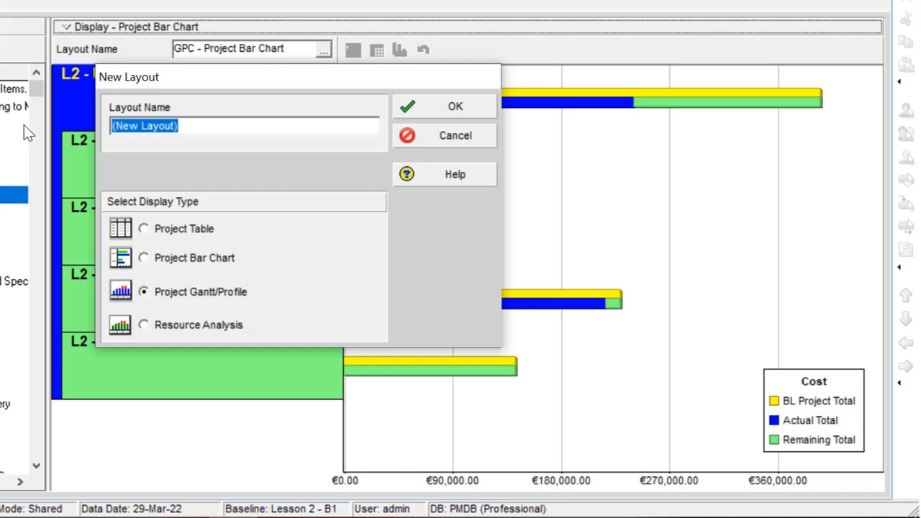
{"action": "type", "text": "GPC P"}
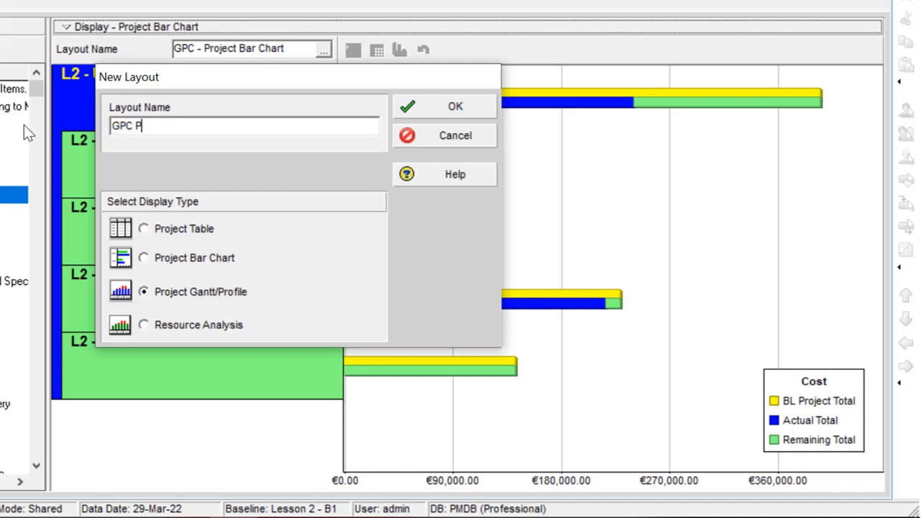
{"action": "type", "text": "roject Gan"}
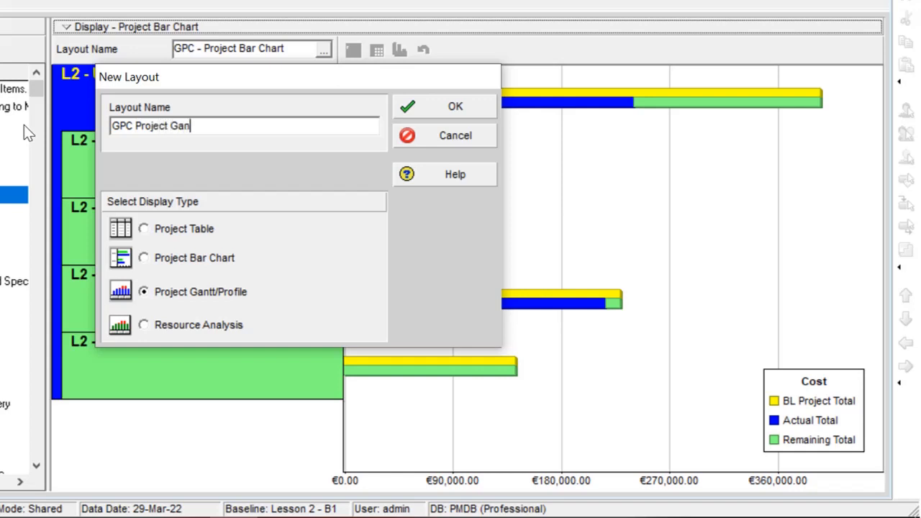
{"action": "type", "text": "t Pr"}
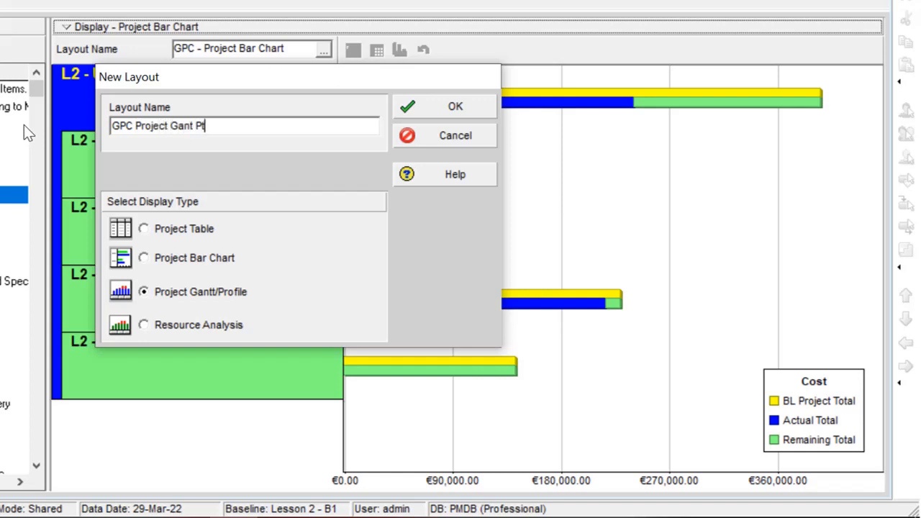
{"action": "type", "text": "ofile"}
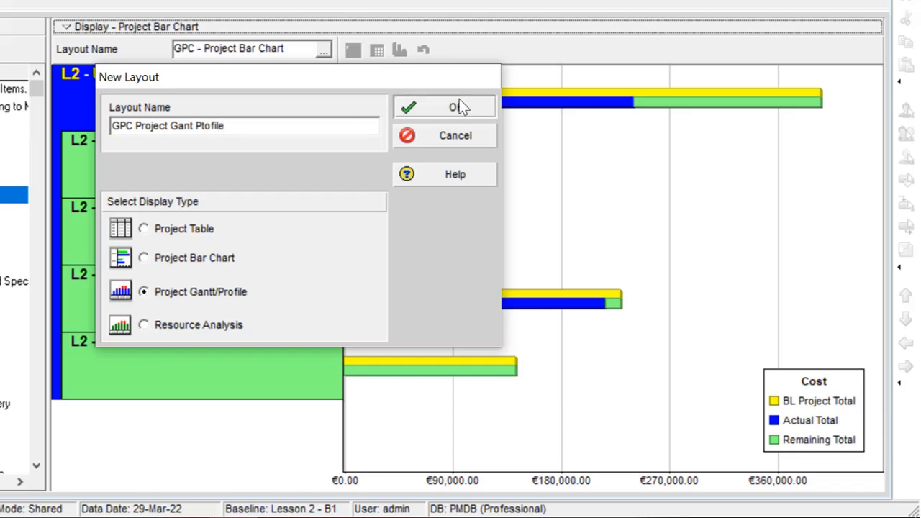
{"action": "left_click", "coordinate": [444, 107]}
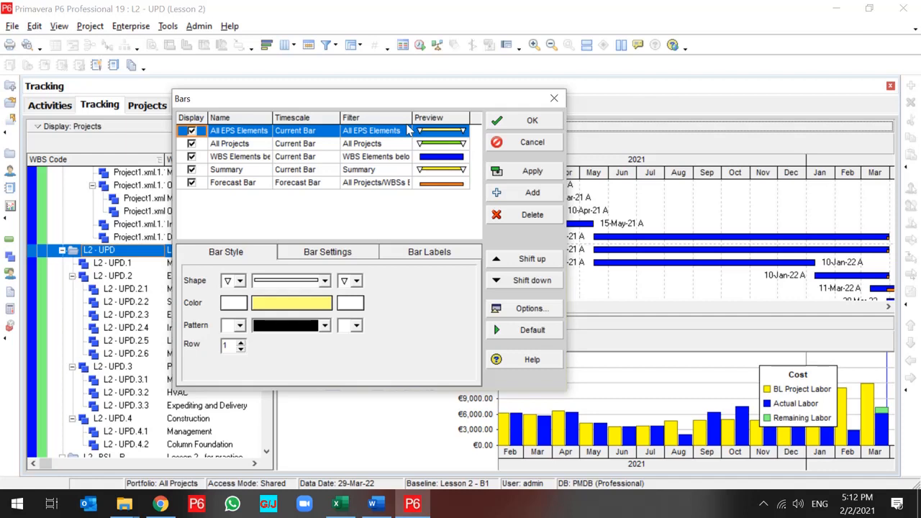
Step: Try a new Baseline Bar timescale bar, then close Bars keeping the original five bars
{"action": "left_click", "coordinate": [239, 156]}
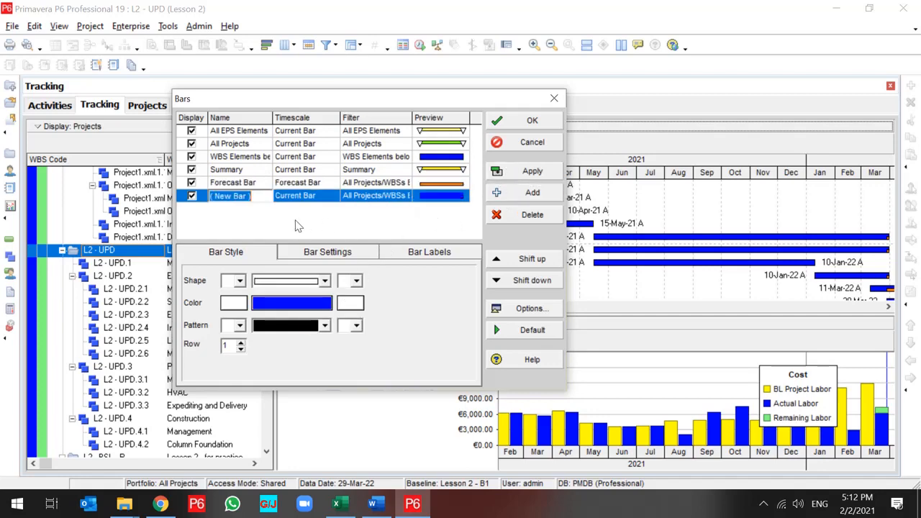
{"action": "left_click", "coordinate": [333, 197]}
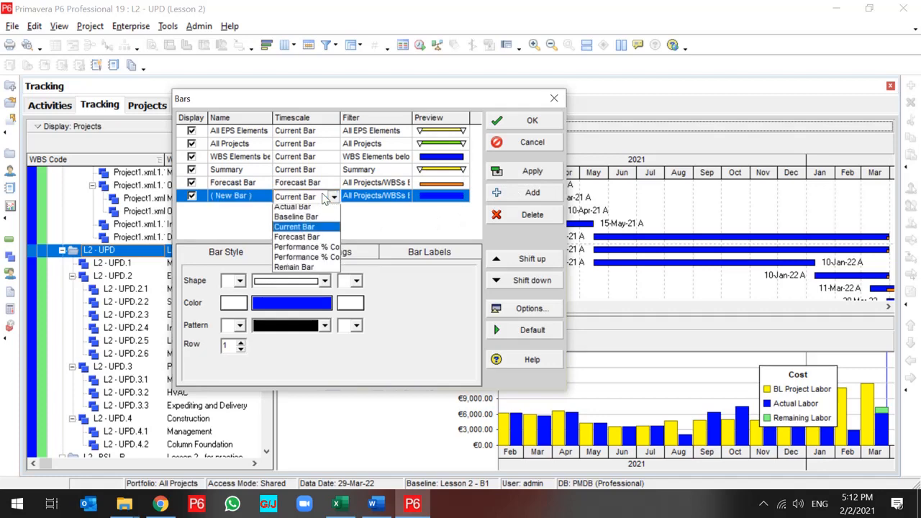
{"action": "left_click", "coordinate": [296, 216]}
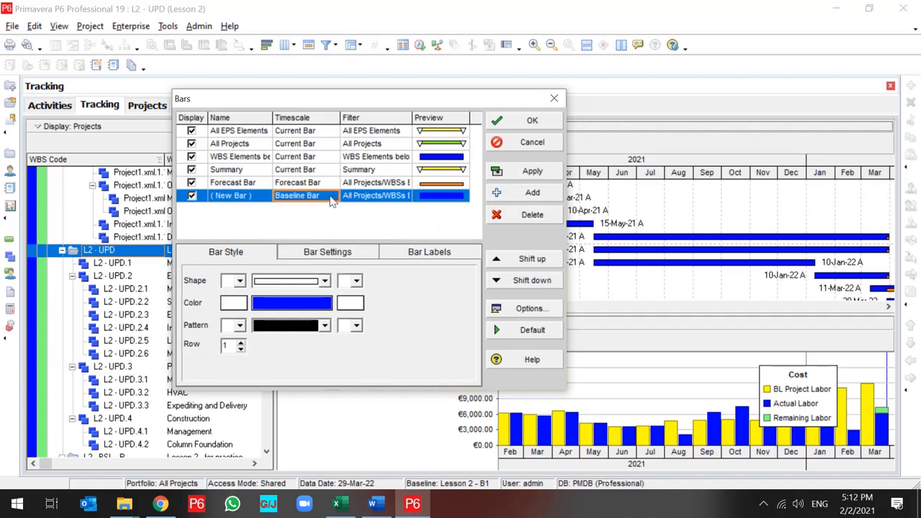
{"action": "left_click", "coordinate": [332, 197]}
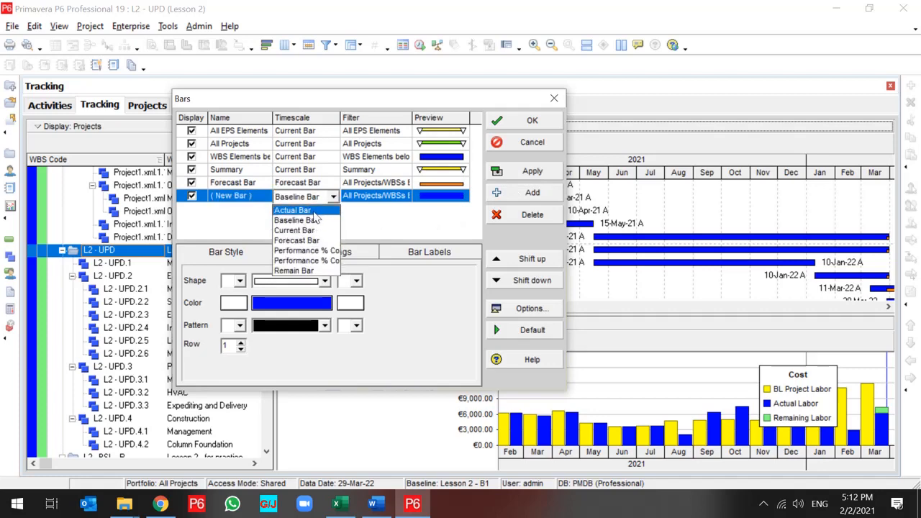
{"action": "mouse_move", "coordinate": [296, 239]}
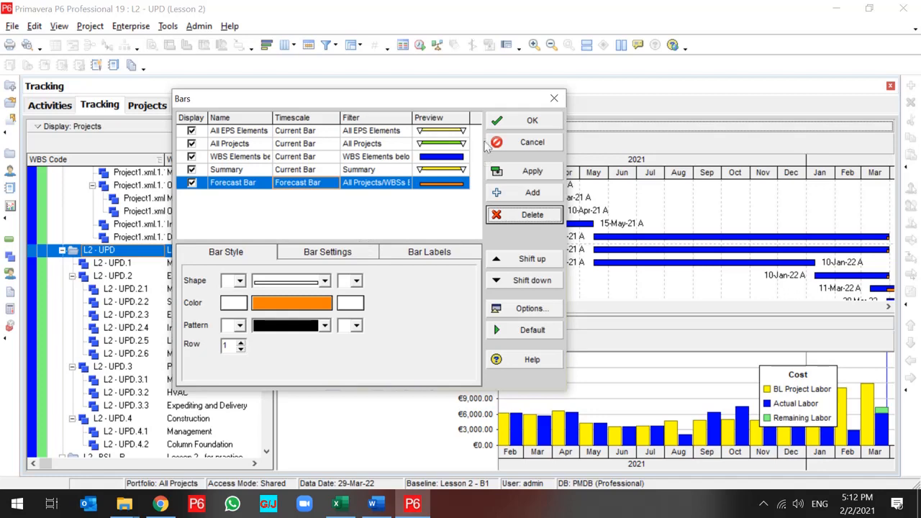
{"action": "left_click", "coordinate": [532, 121]}
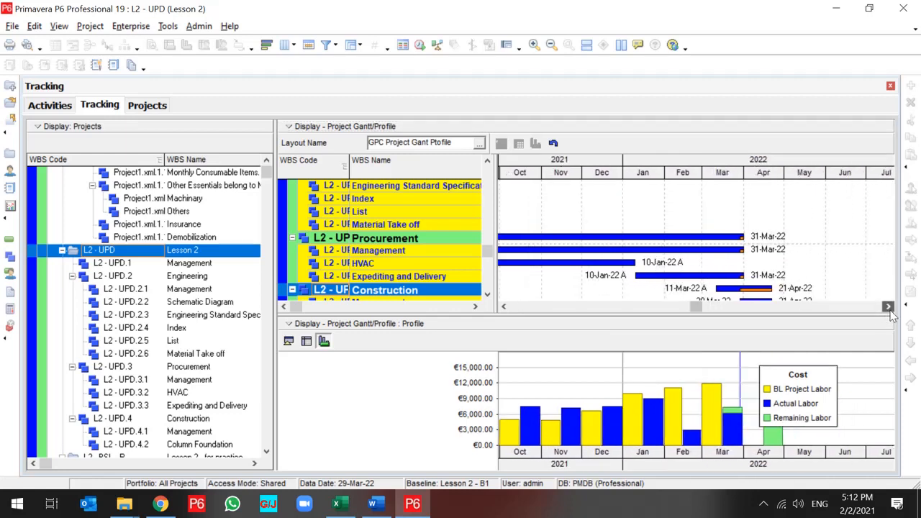
Step: Scroll the Gantt timescale right to show January–October 2022
{"action": "left_click", "coordinate": [888, 306]}
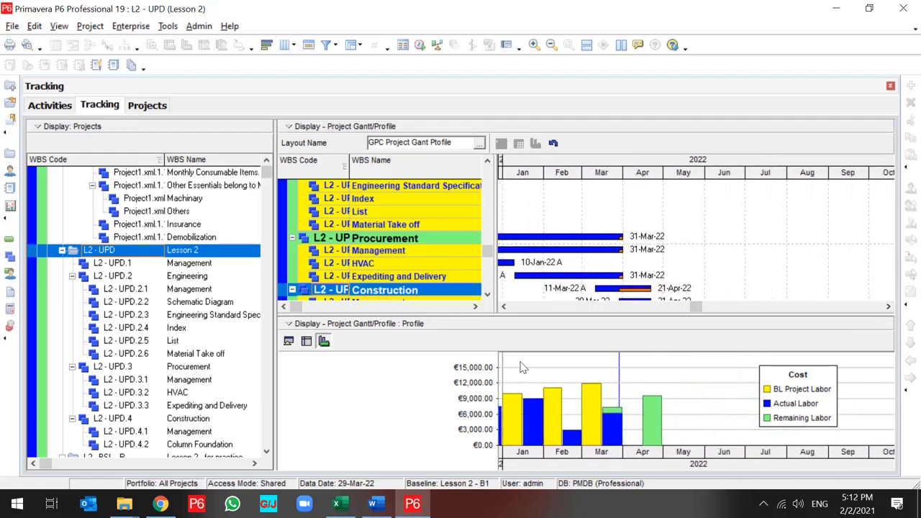
{"action": "mouse_move", "coordinate": [786, 400]}
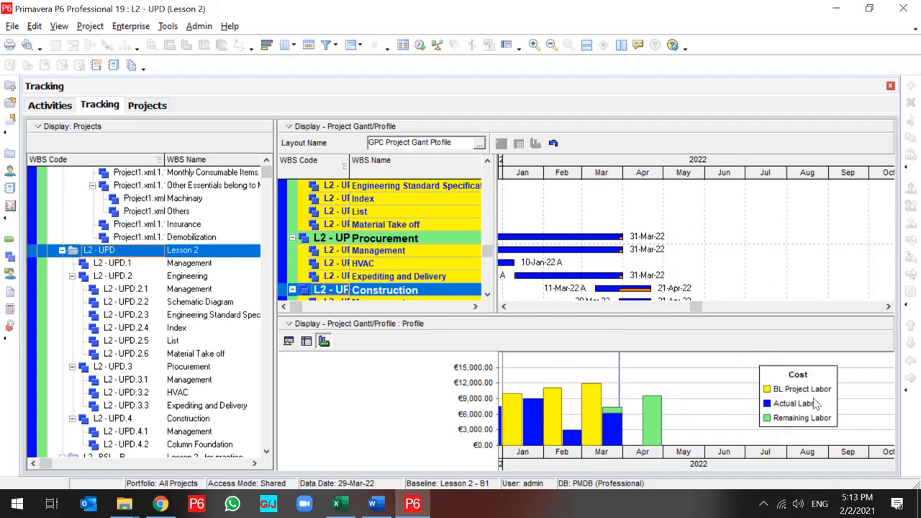
{"action": "mouse_move", "coordinate": [781, 432]}
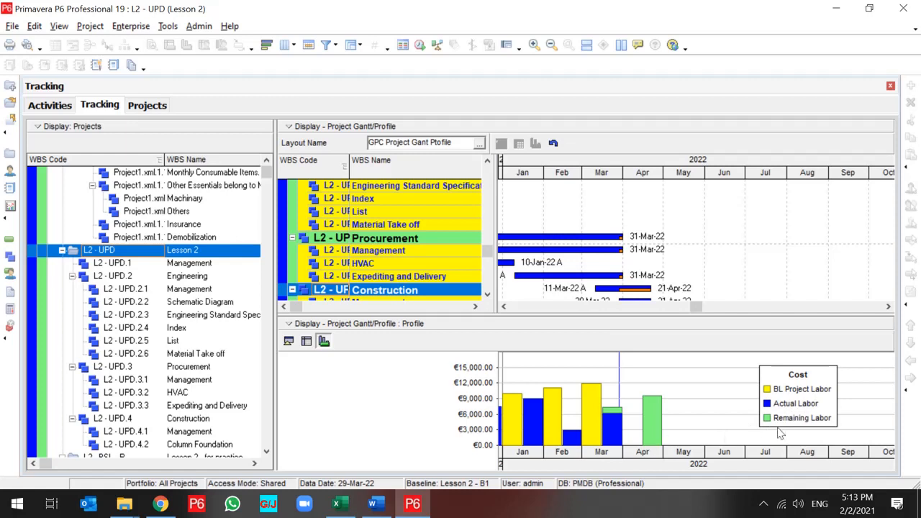
{"action": "mouse_move", "coordinate": [693, 371]}
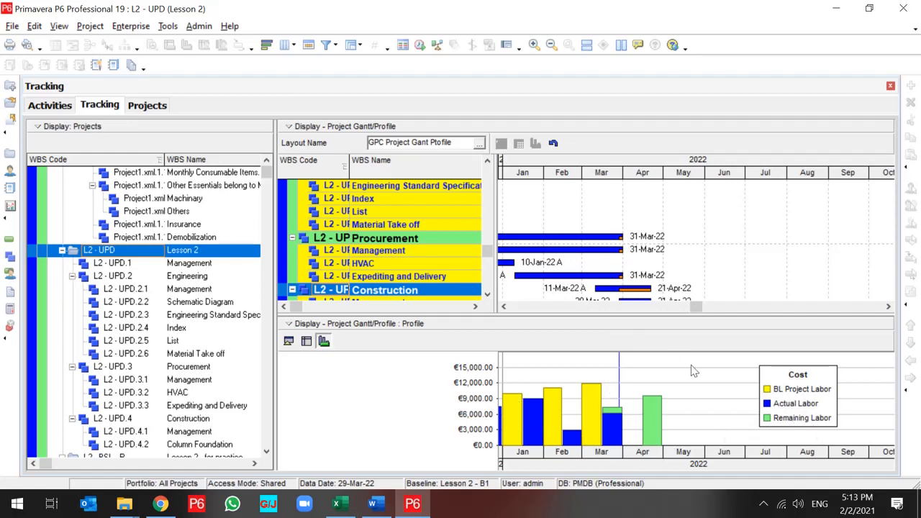
{"action": "mouse_move", "coordinate": [519, 167]}
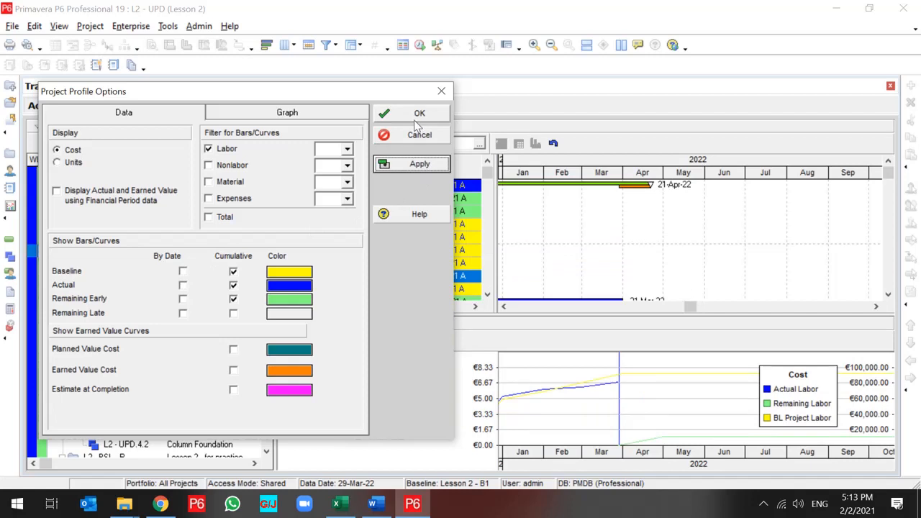
{"action": "mouse_move", "coordinate": [403, 135]}
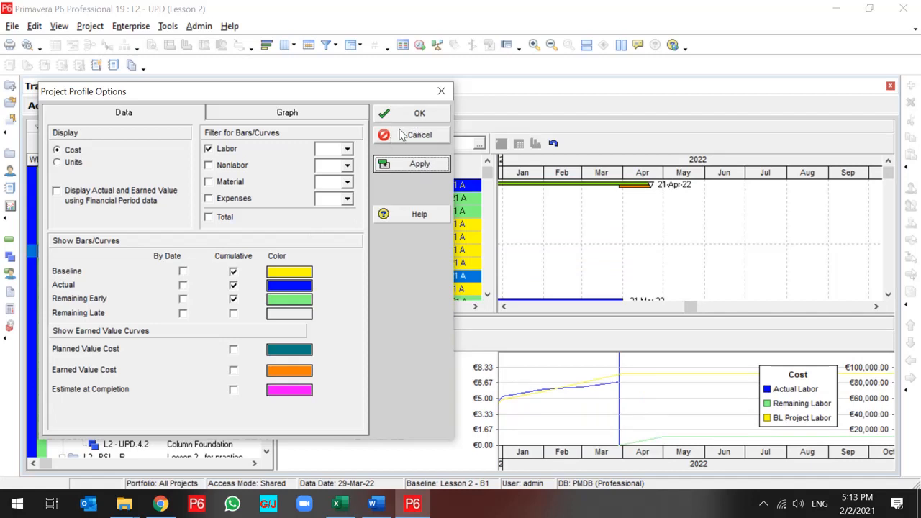
Step: Enable By Date bars for baseline, actual and remaining early labor costs
{"action": "left_click", "coordinate": [182, 270]}
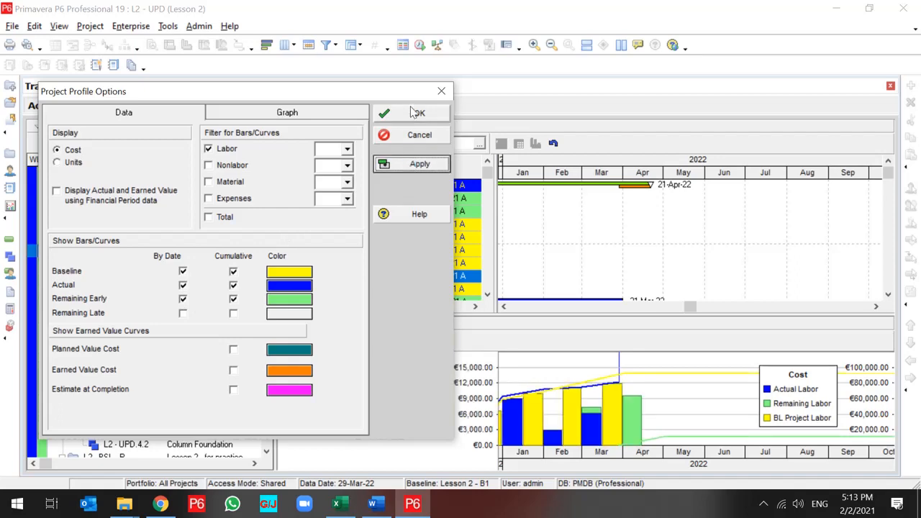
{"action": "left_click", "coordinate": [418, 113]}
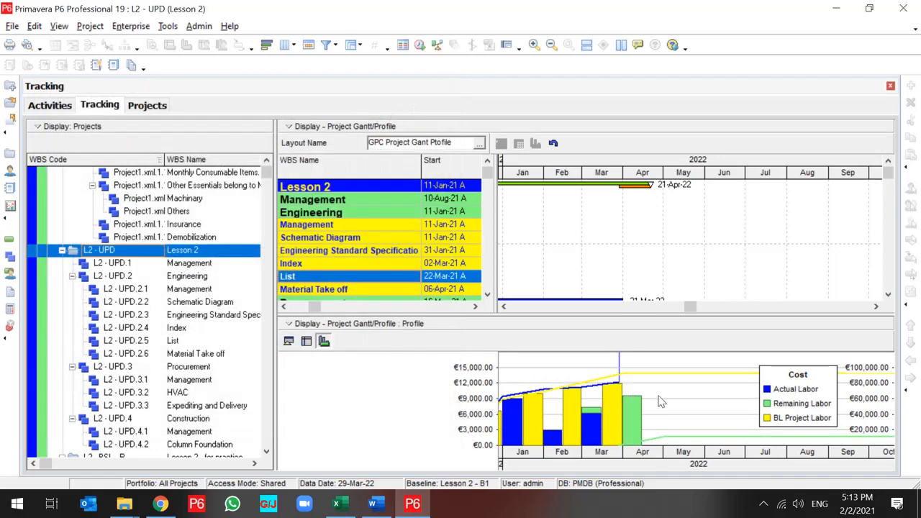
Step: In Project Profile Options, uncheck Labor so bars and curves chart only nonlabor costs
{"action": "right_click", "coordinate": [660, 401]}
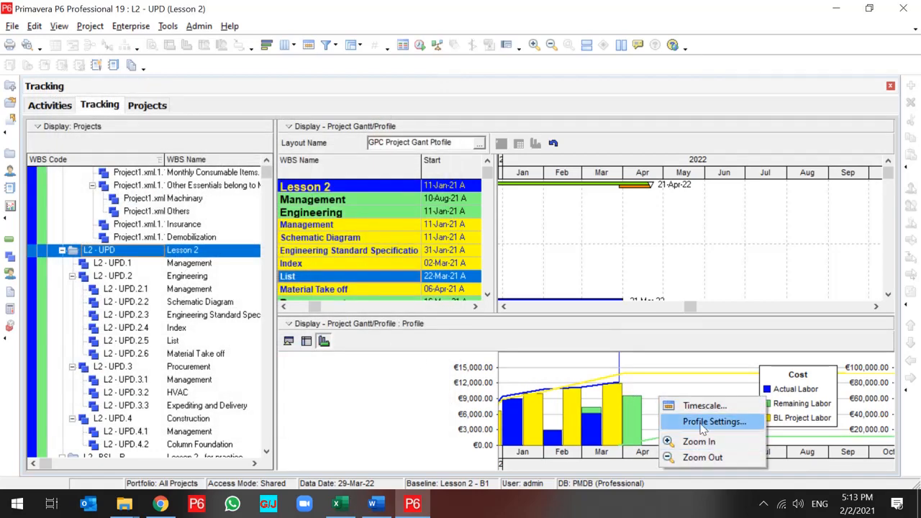
{"action": "left_click", "coordinate": [714, 422]}
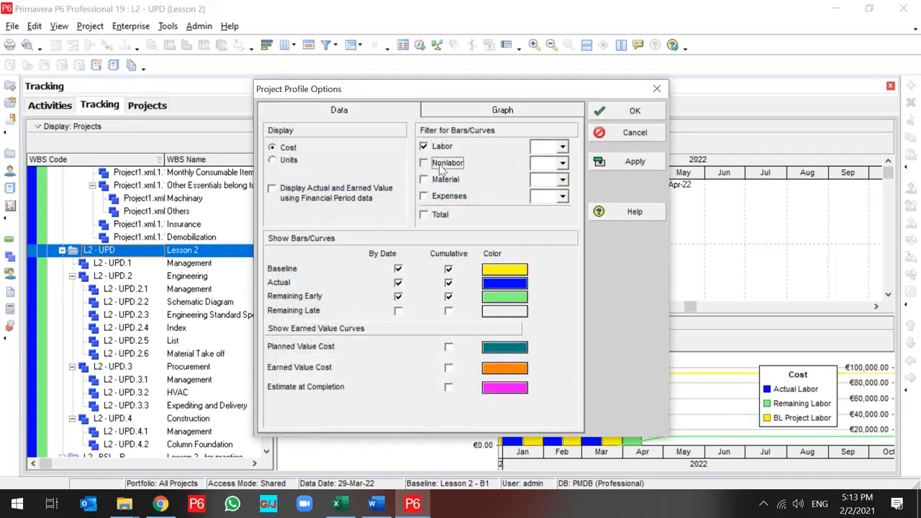
{"action": "left_click", "coordinate": [424, 163]}
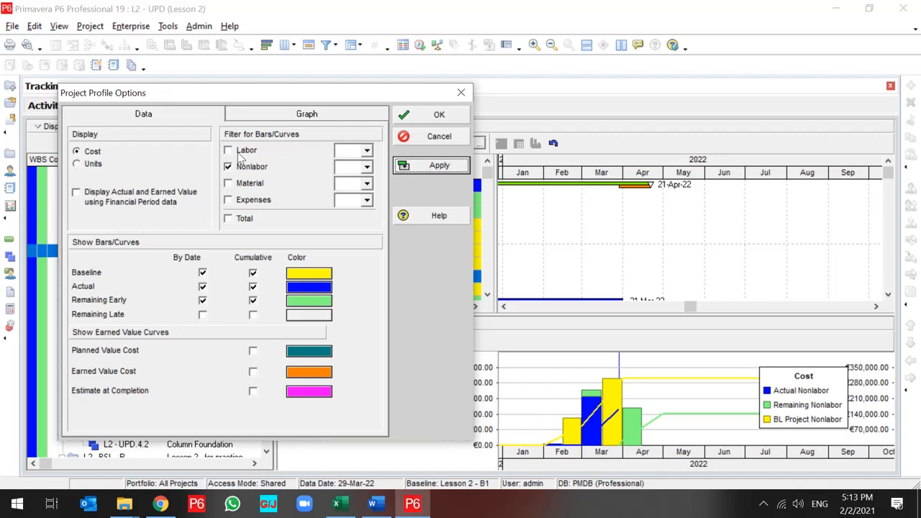
{"action": "left_click", "coordinate": [228, 150]}
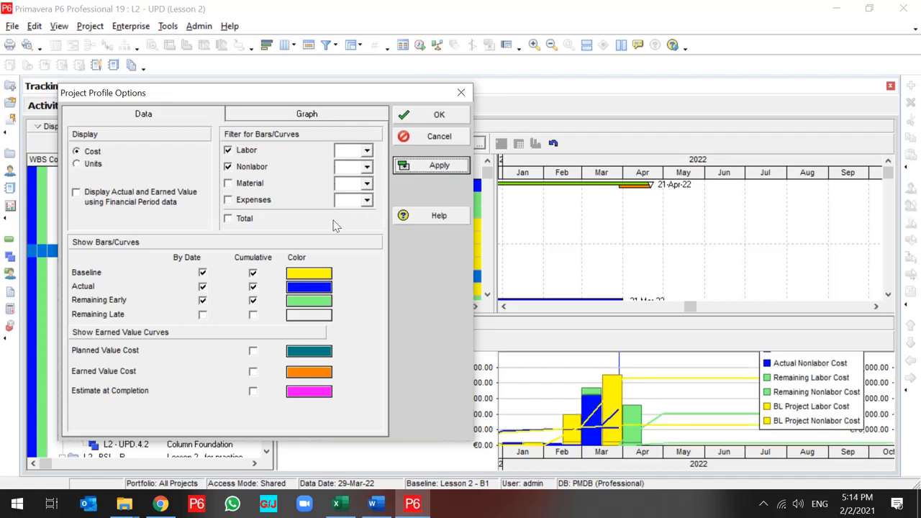
{"action": "left_click", "coordinate": [439, 115]}
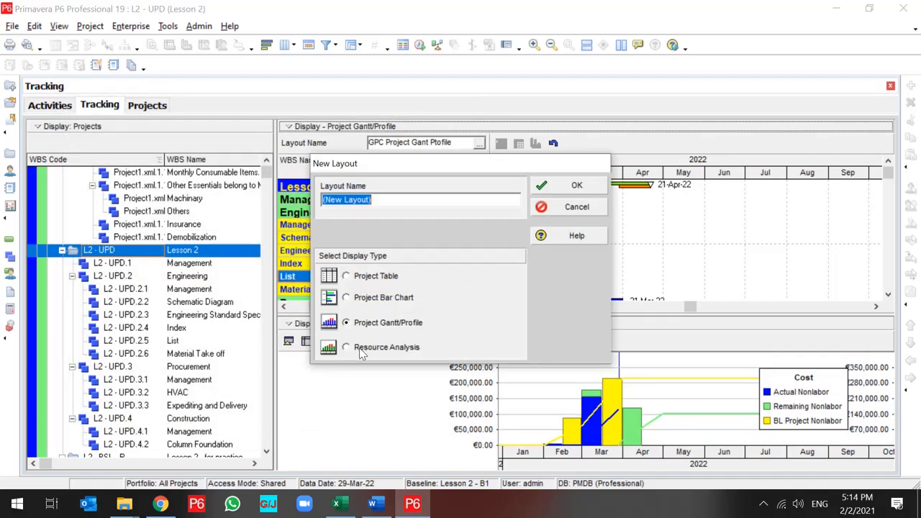
Step: Create a Resource Analysis layout named 'GPC Resource Analysis'
{"action": "left_click", "coordinate": [346, 347]}
{"action": "type", "text": "GPC Resource Analysis"}
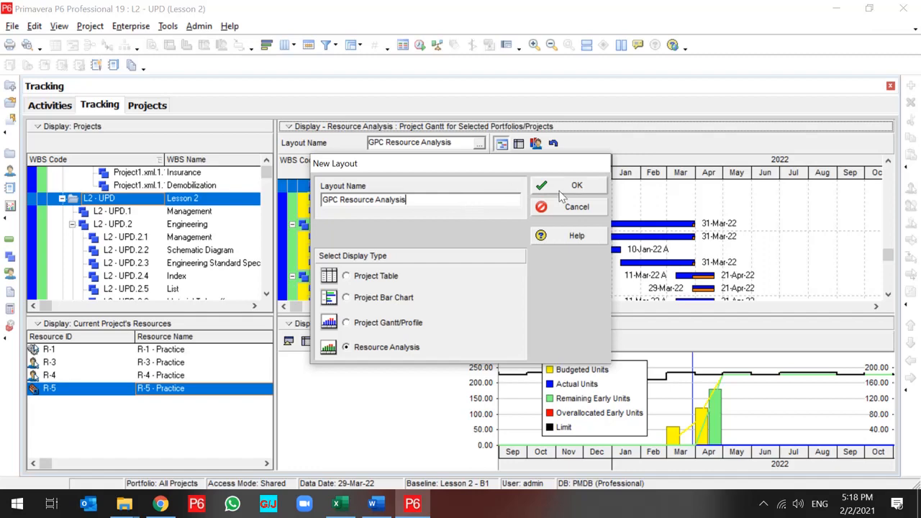
{"action": "left_click", "coordinate": [576, 185]}
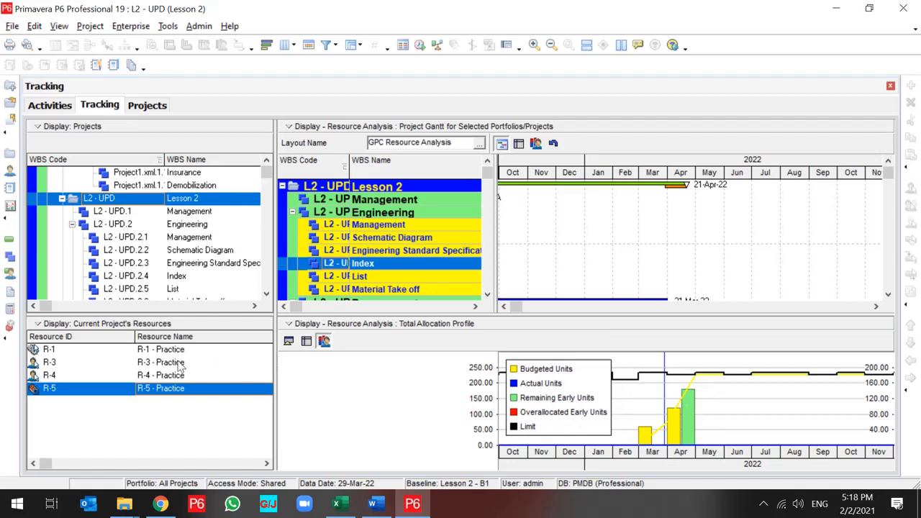
Step: Select resources R-1, R-3 and R-4 to view their combined Total Allocation Profile
{"action": "left_click", "coordinate": [49, 349]}
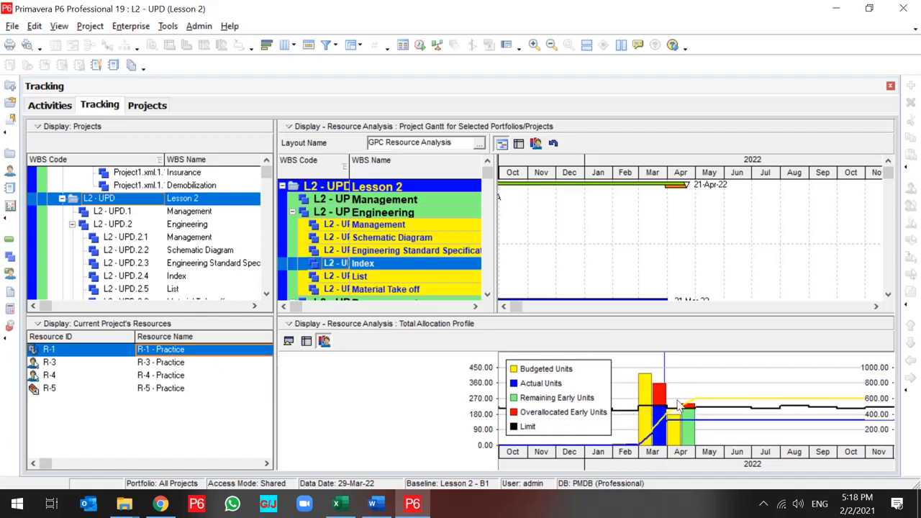
{"action": "mouse_move", "coordinate": [670, 393]}
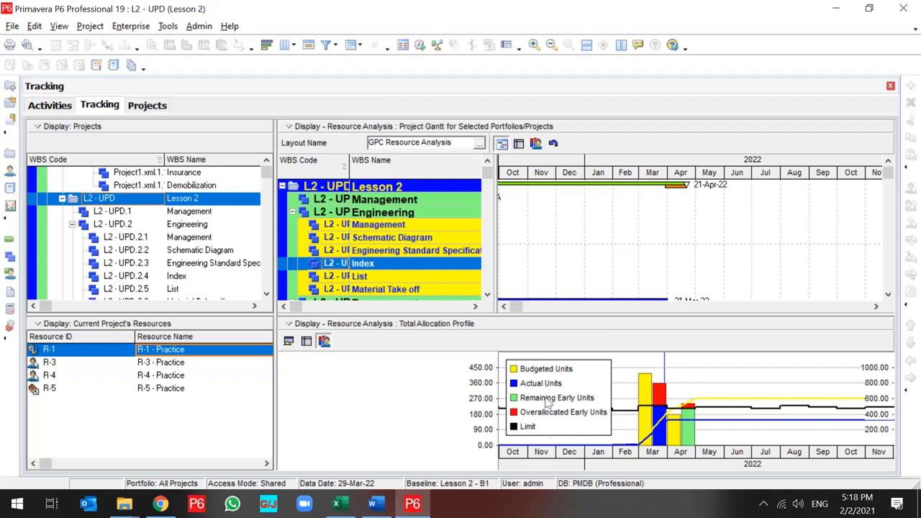
{"action": "mouse_move", "coordinate": [678, 445]}
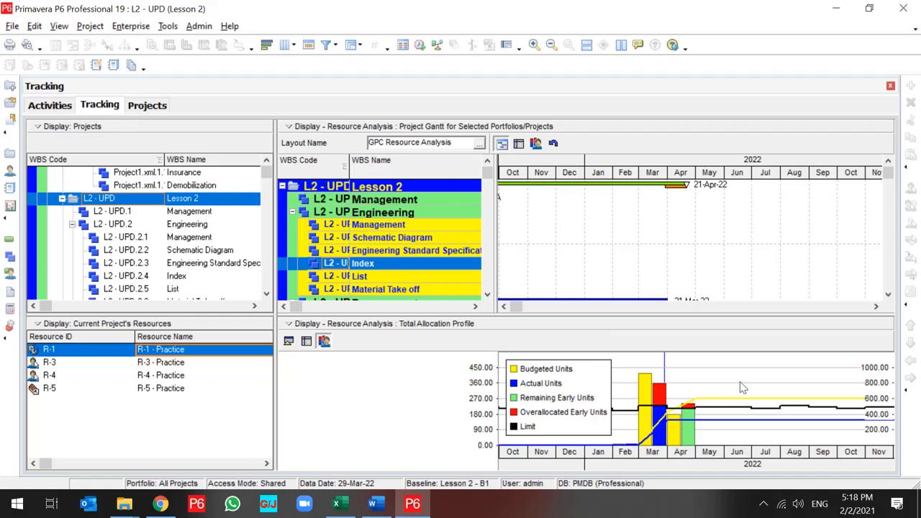
{"action": "mouse_move", "coordinate": [248, 366]}
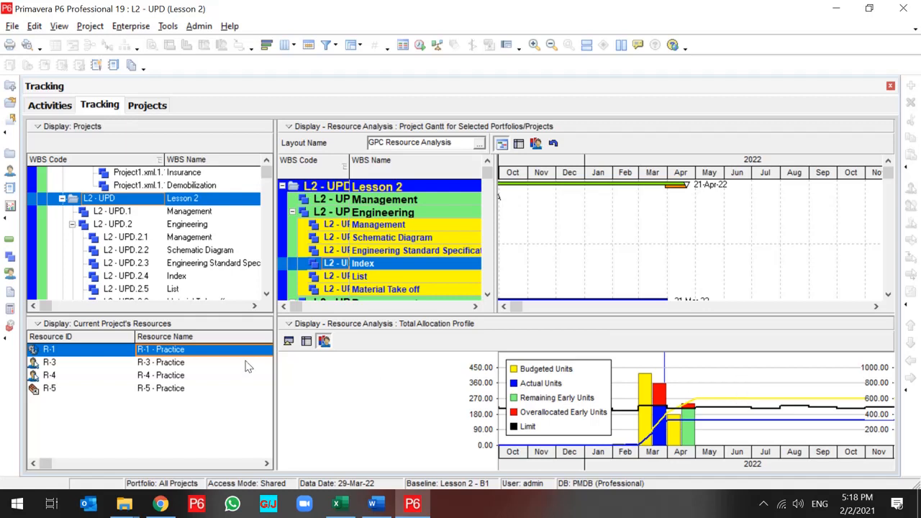
{"action": "left_click", "coordinate": [49, 362]}
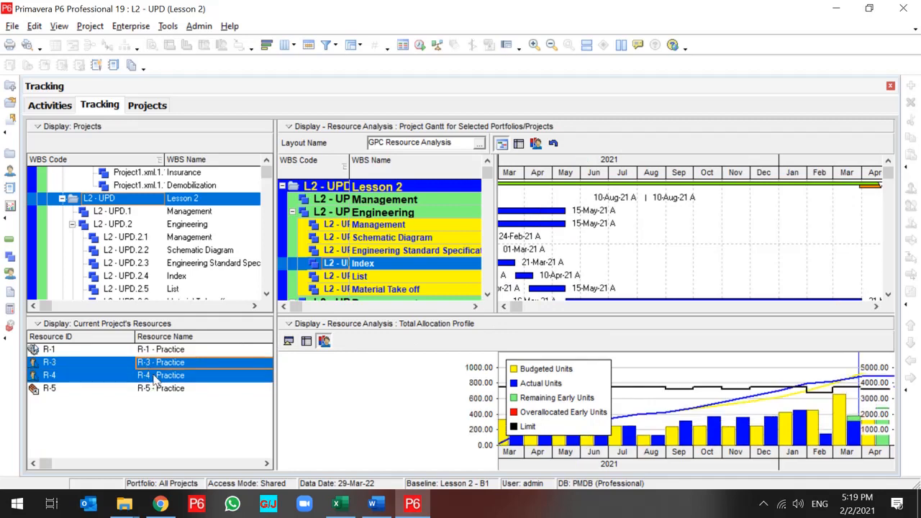
{"action": "left_click", "coordinate": [49, 349]}
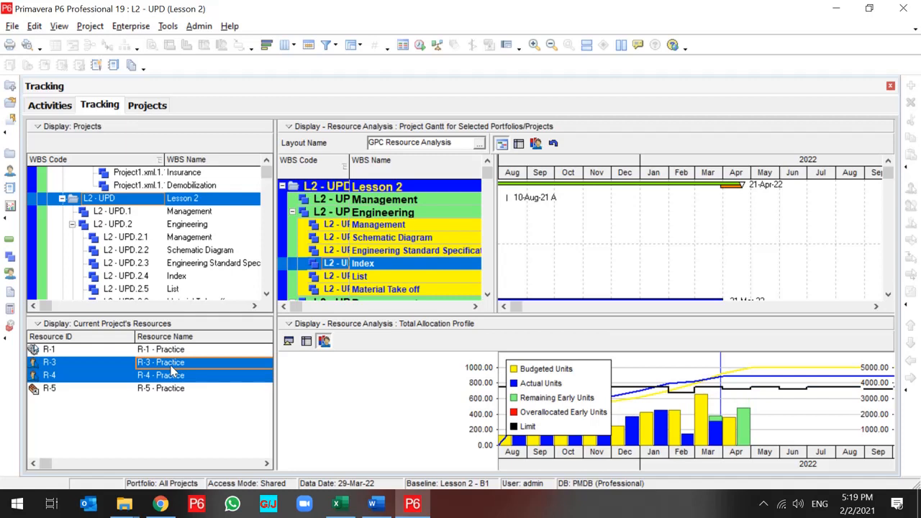
{"action": "mouse_move", "coordinate": [562, 432]}
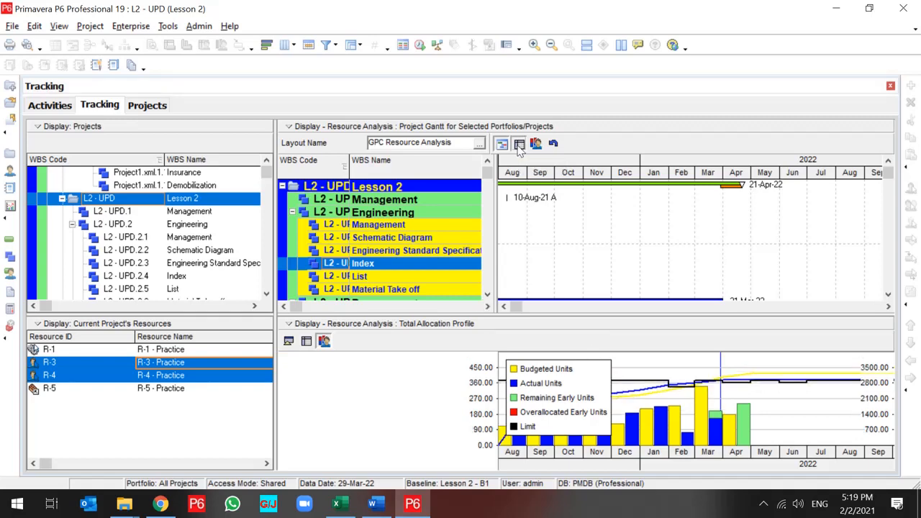
Step: Switch to the Resource Usage Spreadsheet and select R-1 to see monthly remaining units
{"action": "left_click", "coordinate": [519, 143]}
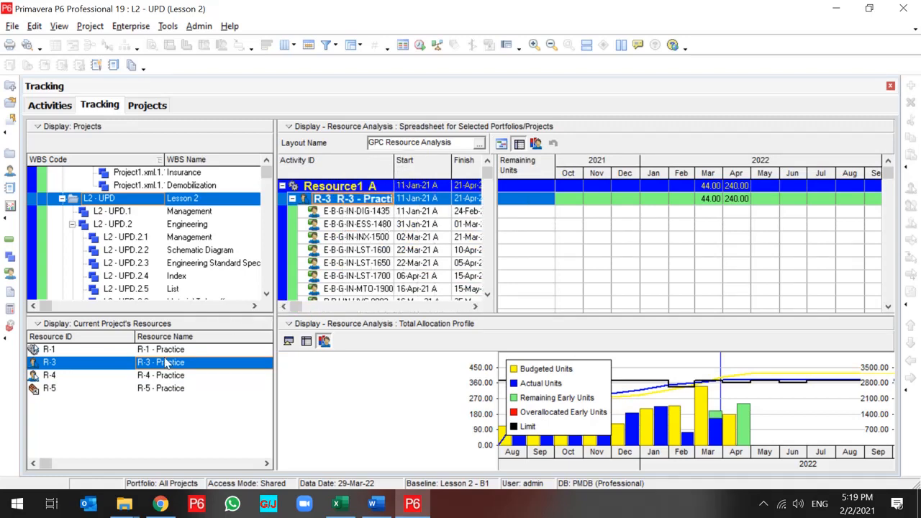
{"action": "left_click", "coordinate": [49, 349]}
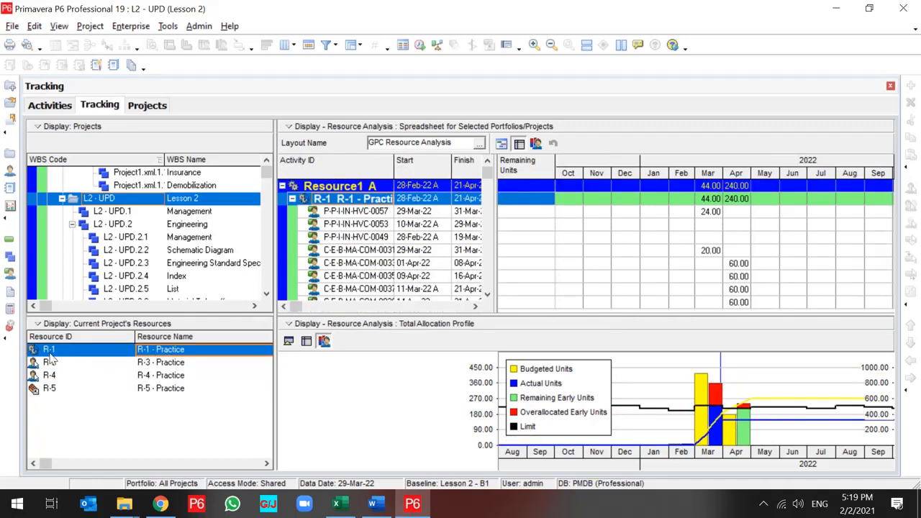
{"action": "mouse_move", "coordinate": [162, 349]}
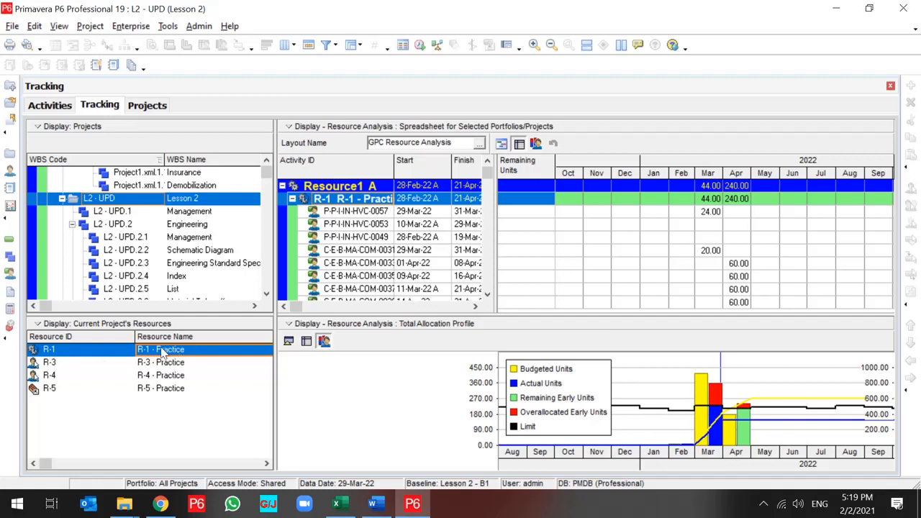
{"action": "mouse_move", "coordinate": [706, 280]}
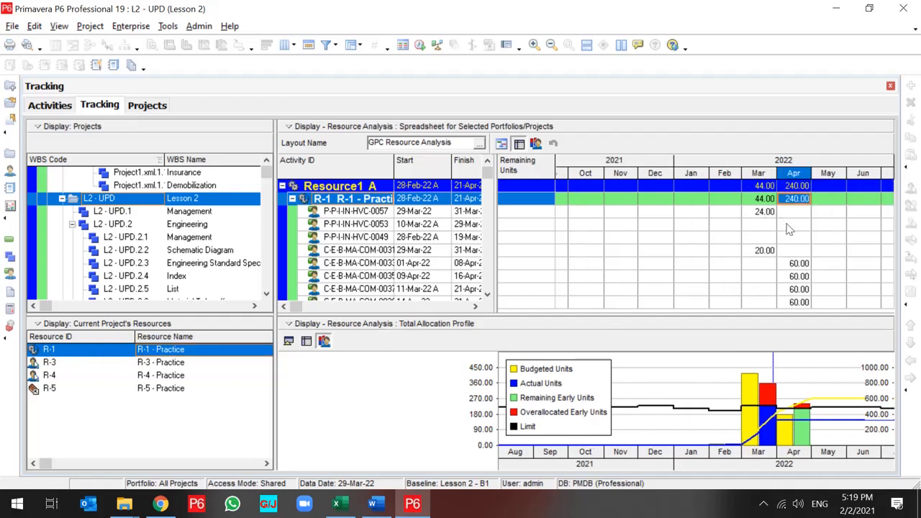
{"action": "mouse_move", "coordinate": [510, 229]}
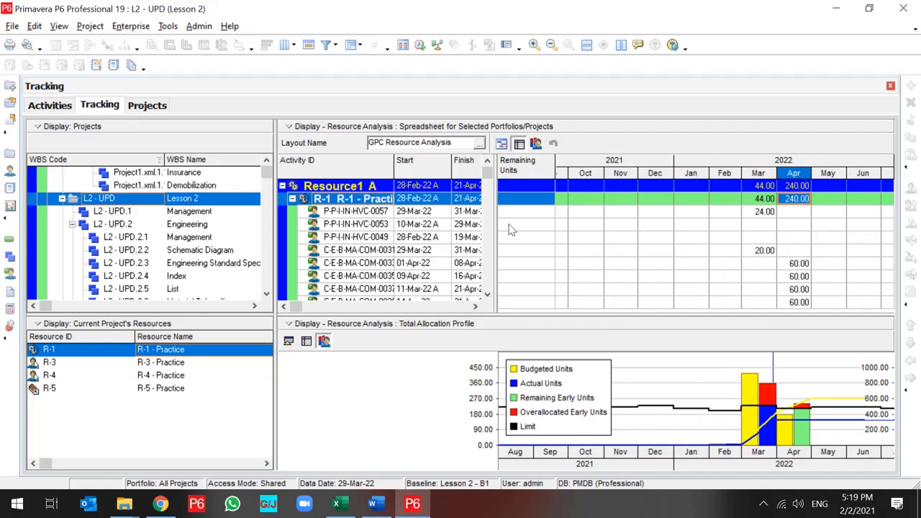
Step: Add Budgeted Units and Actual Units to the resource spreadsheet fields
{"action": "right_click", "coordinate": [526, 200]}
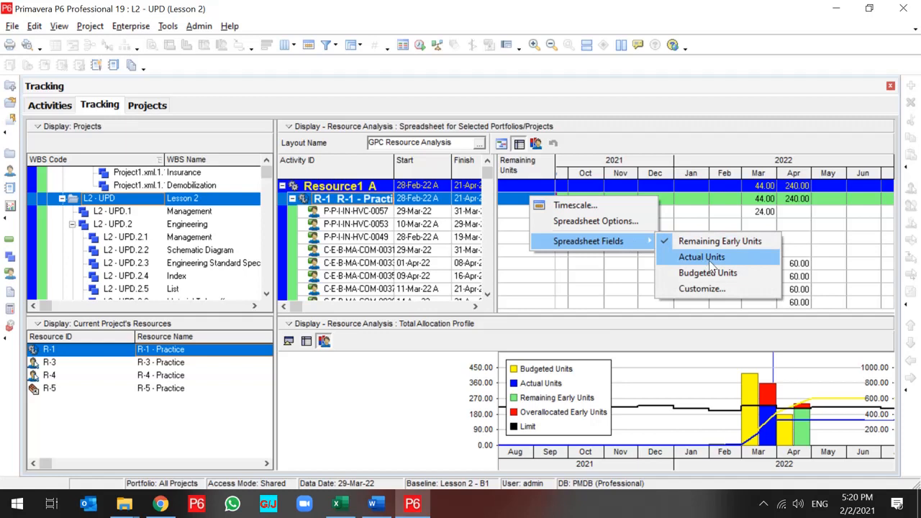
{"action": "left_click", "coordinate": [701, 257]}
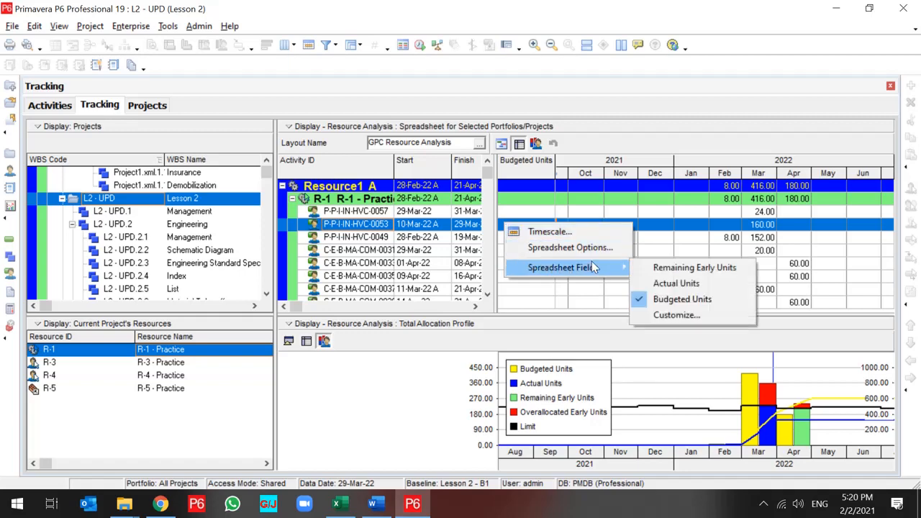
{"action": "left_click", "coordinate": [676, 316]}
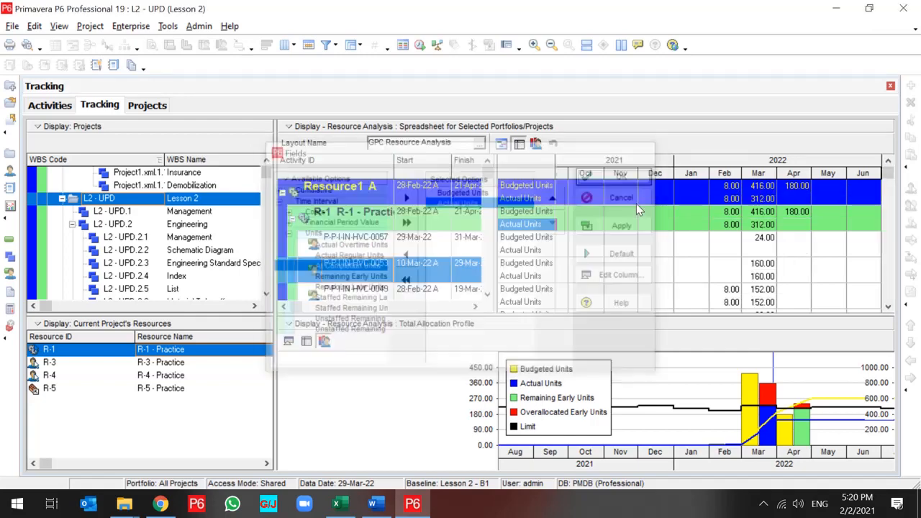
{"action": "left_click", "coordinate": [621, 197]}
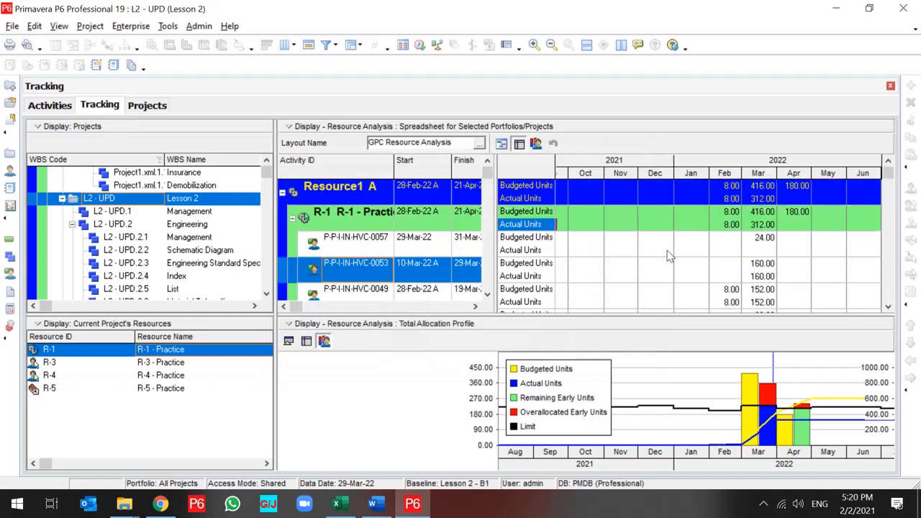
{"action": "left_click", "coordinate": [355, 237]}
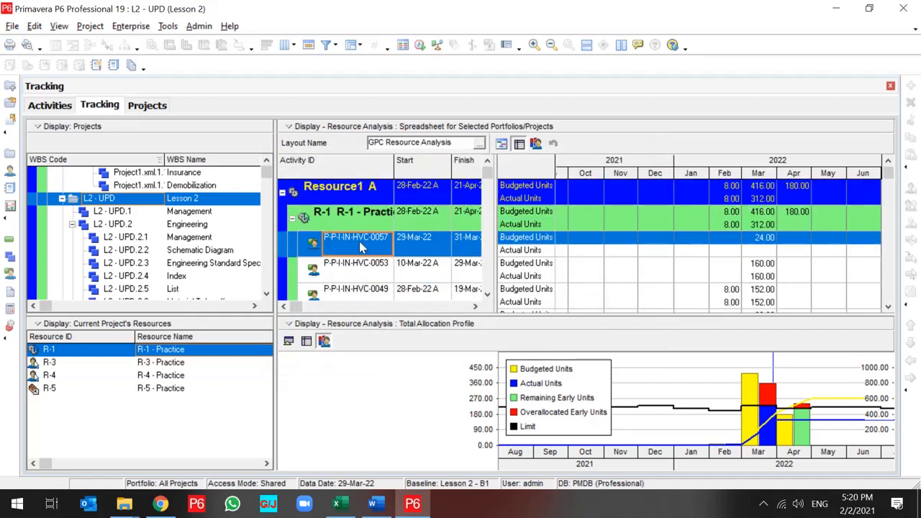
{"action": "mouse_move", "coordinate": [637, 327]}
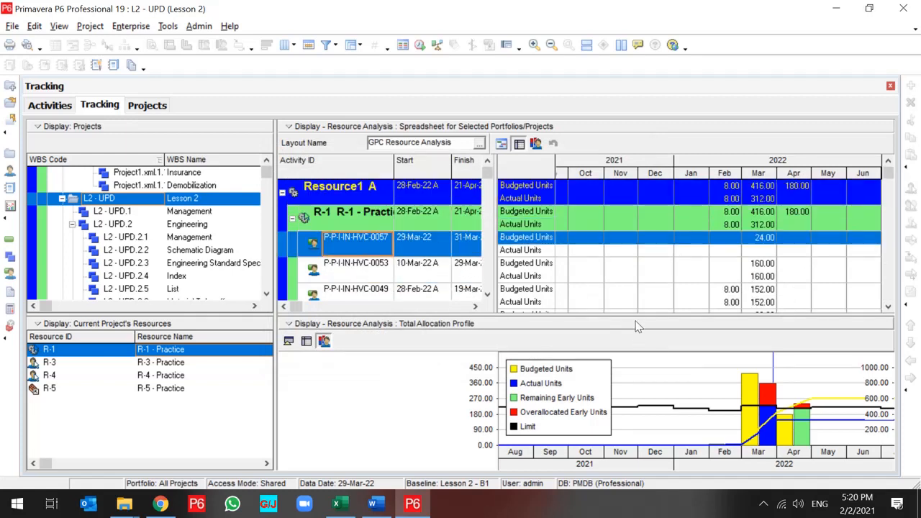
{"action": "mouse_move", "coordinate": [630, 368]}
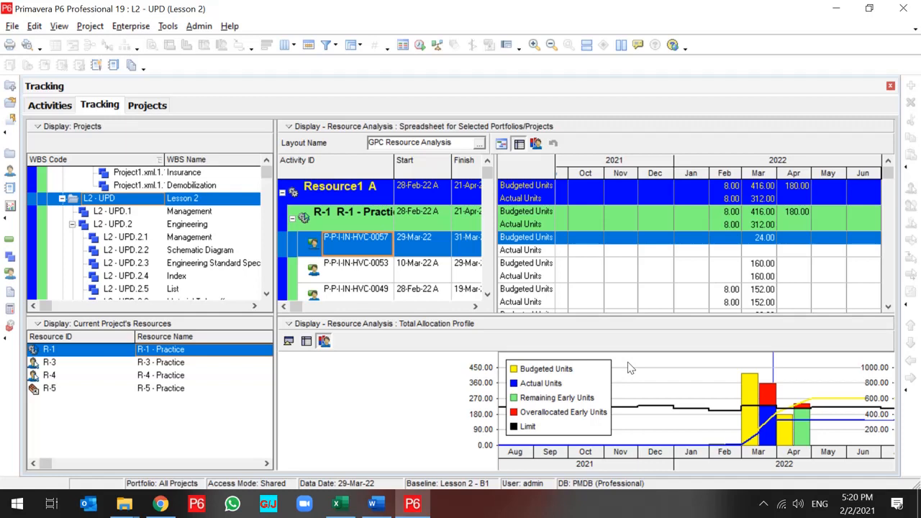